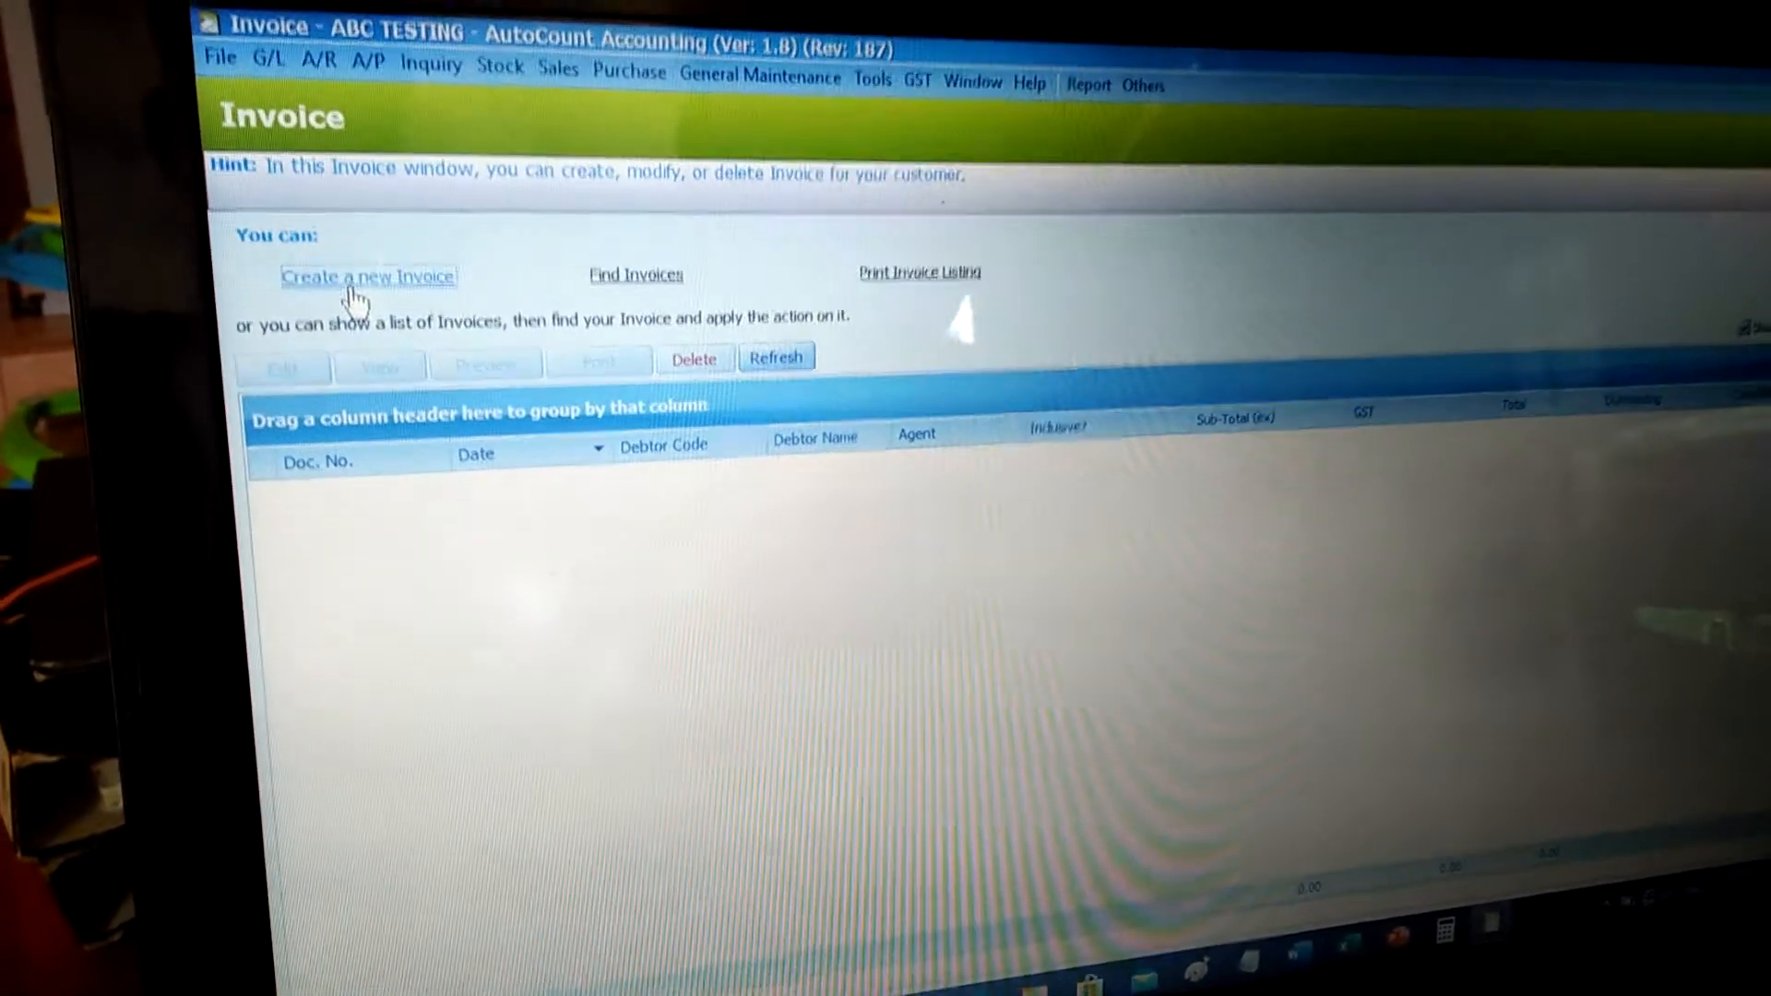
Step: Go from the invoice list to Debtor Maintenance via the A/R menu
{"action": "left_click", "coordinate": [368, 277]}
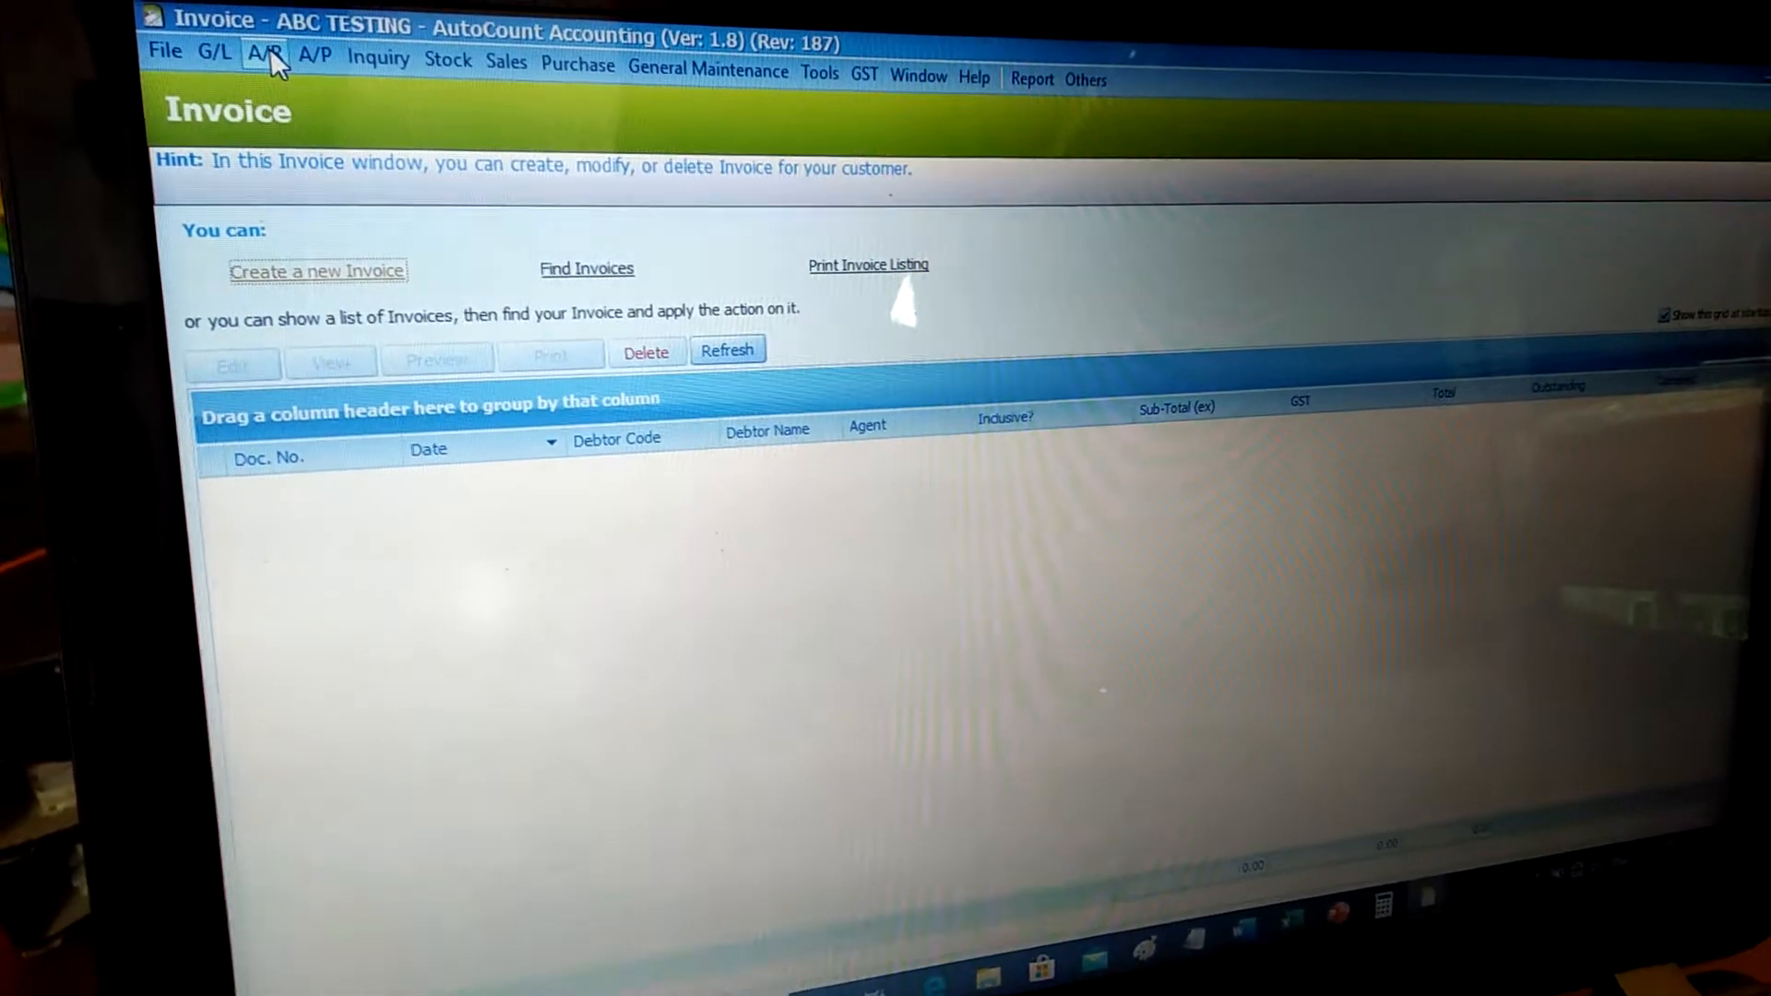
{"action": "left_click", "coordinate": [271, 54]}
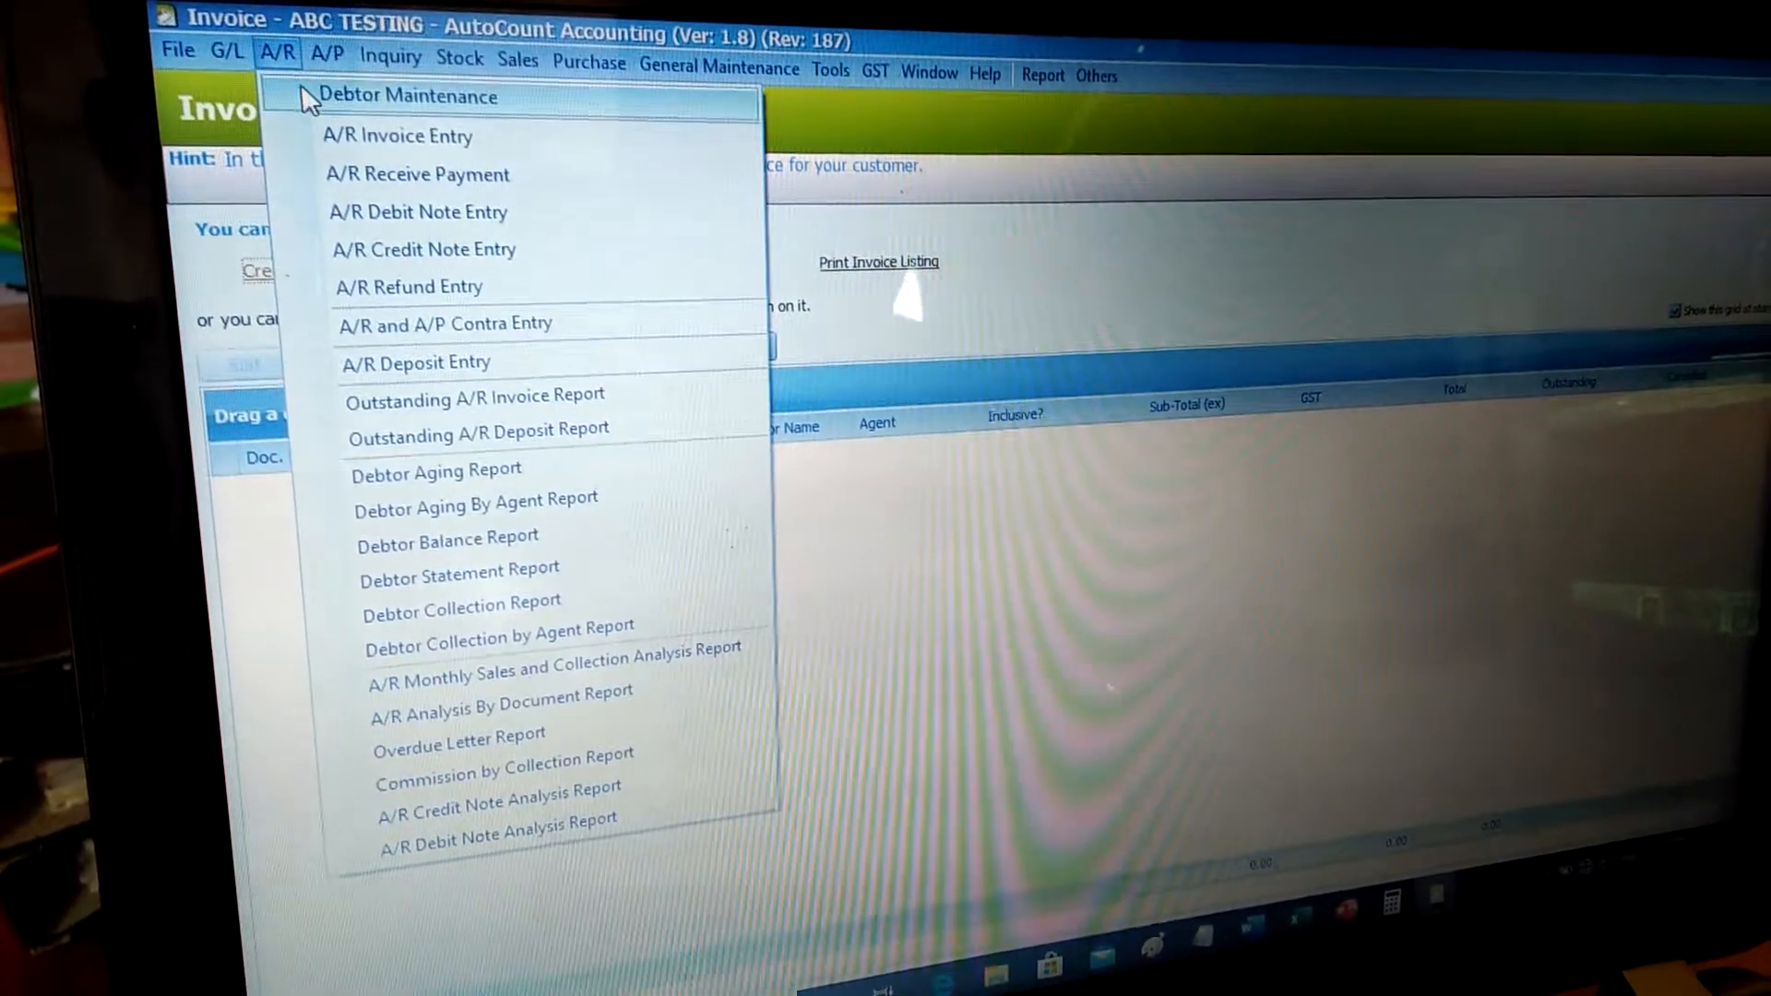
{"action": "left_click", "coordinate": [409, 95]}
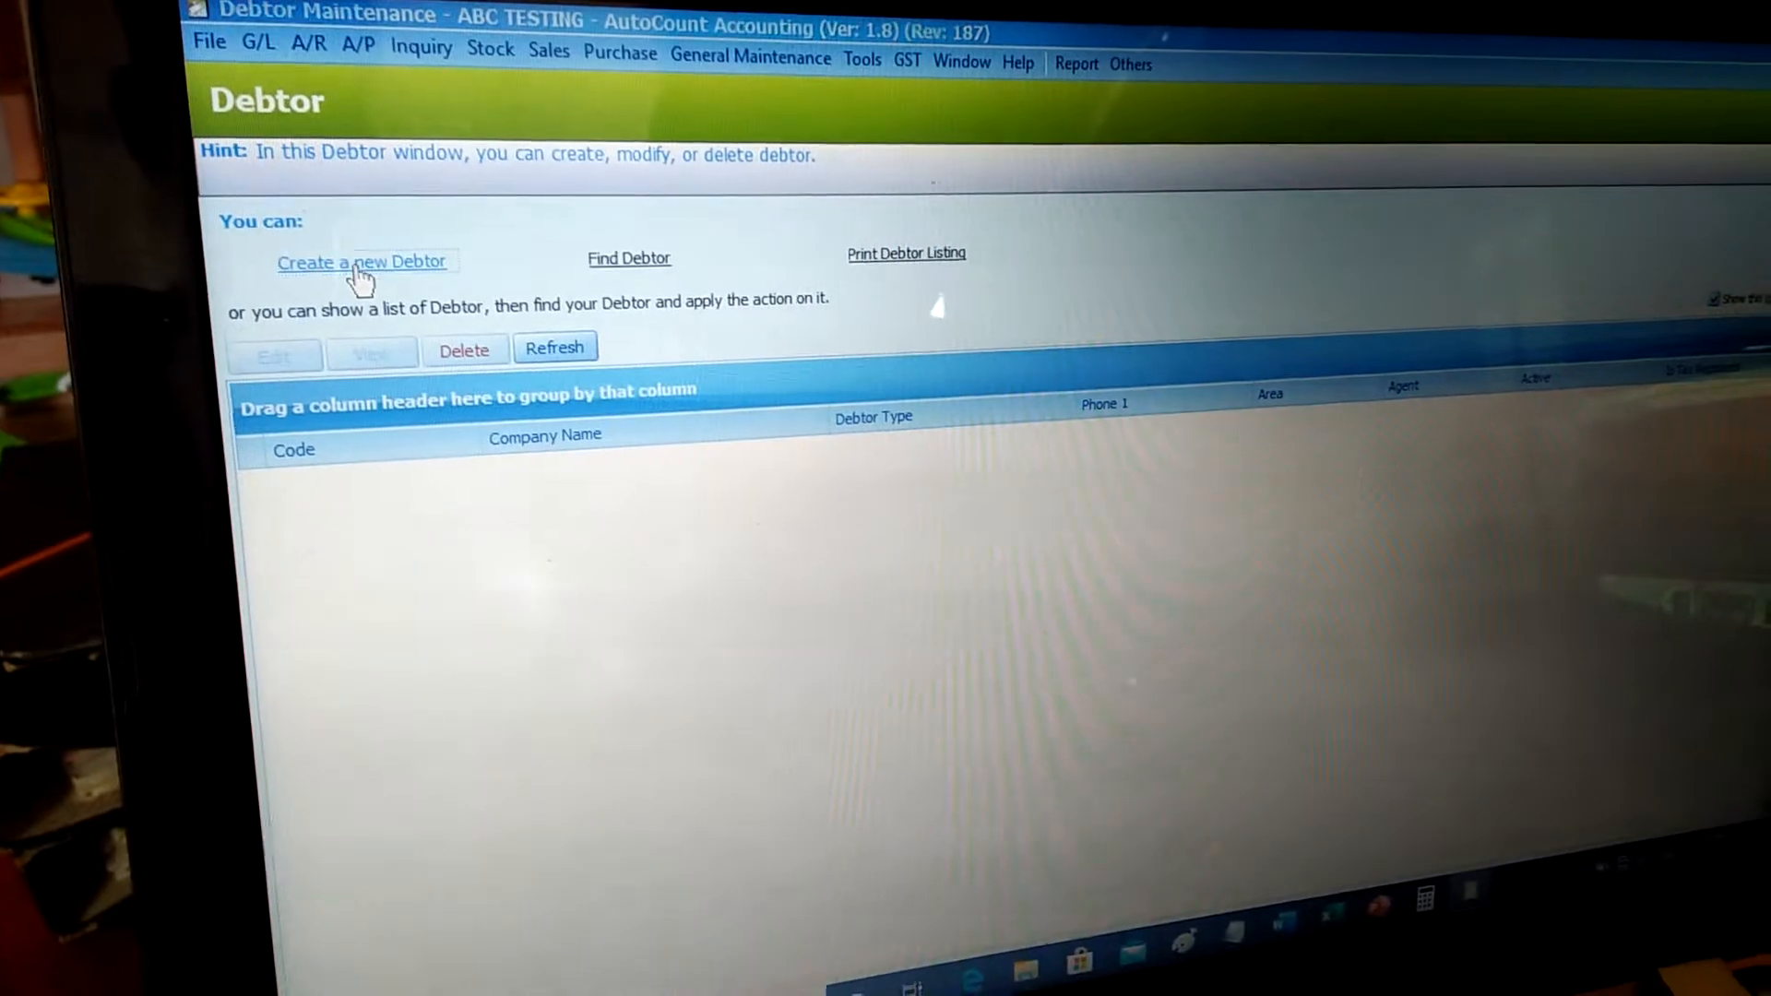
Step: Create debtor ABC with generated account number 300-A001 and save it
{"action": "left_click", "coordinate": [363, 261]}
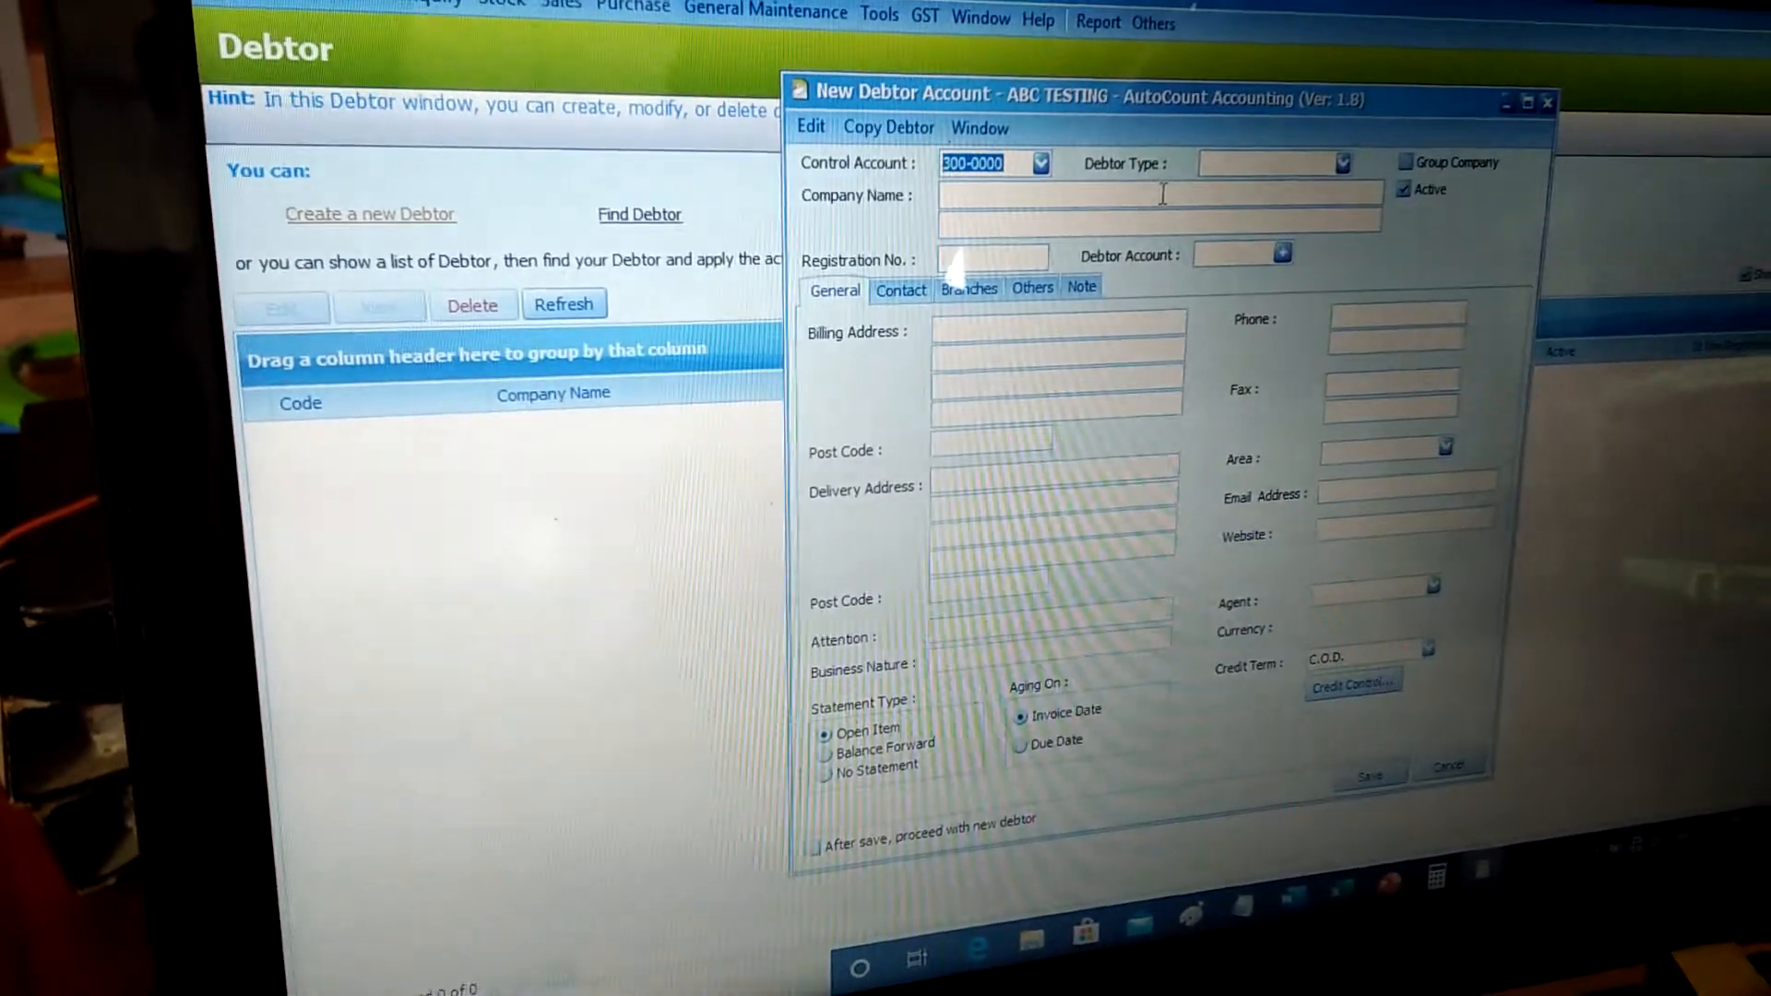
{"action": "type", "text": "ABC"}
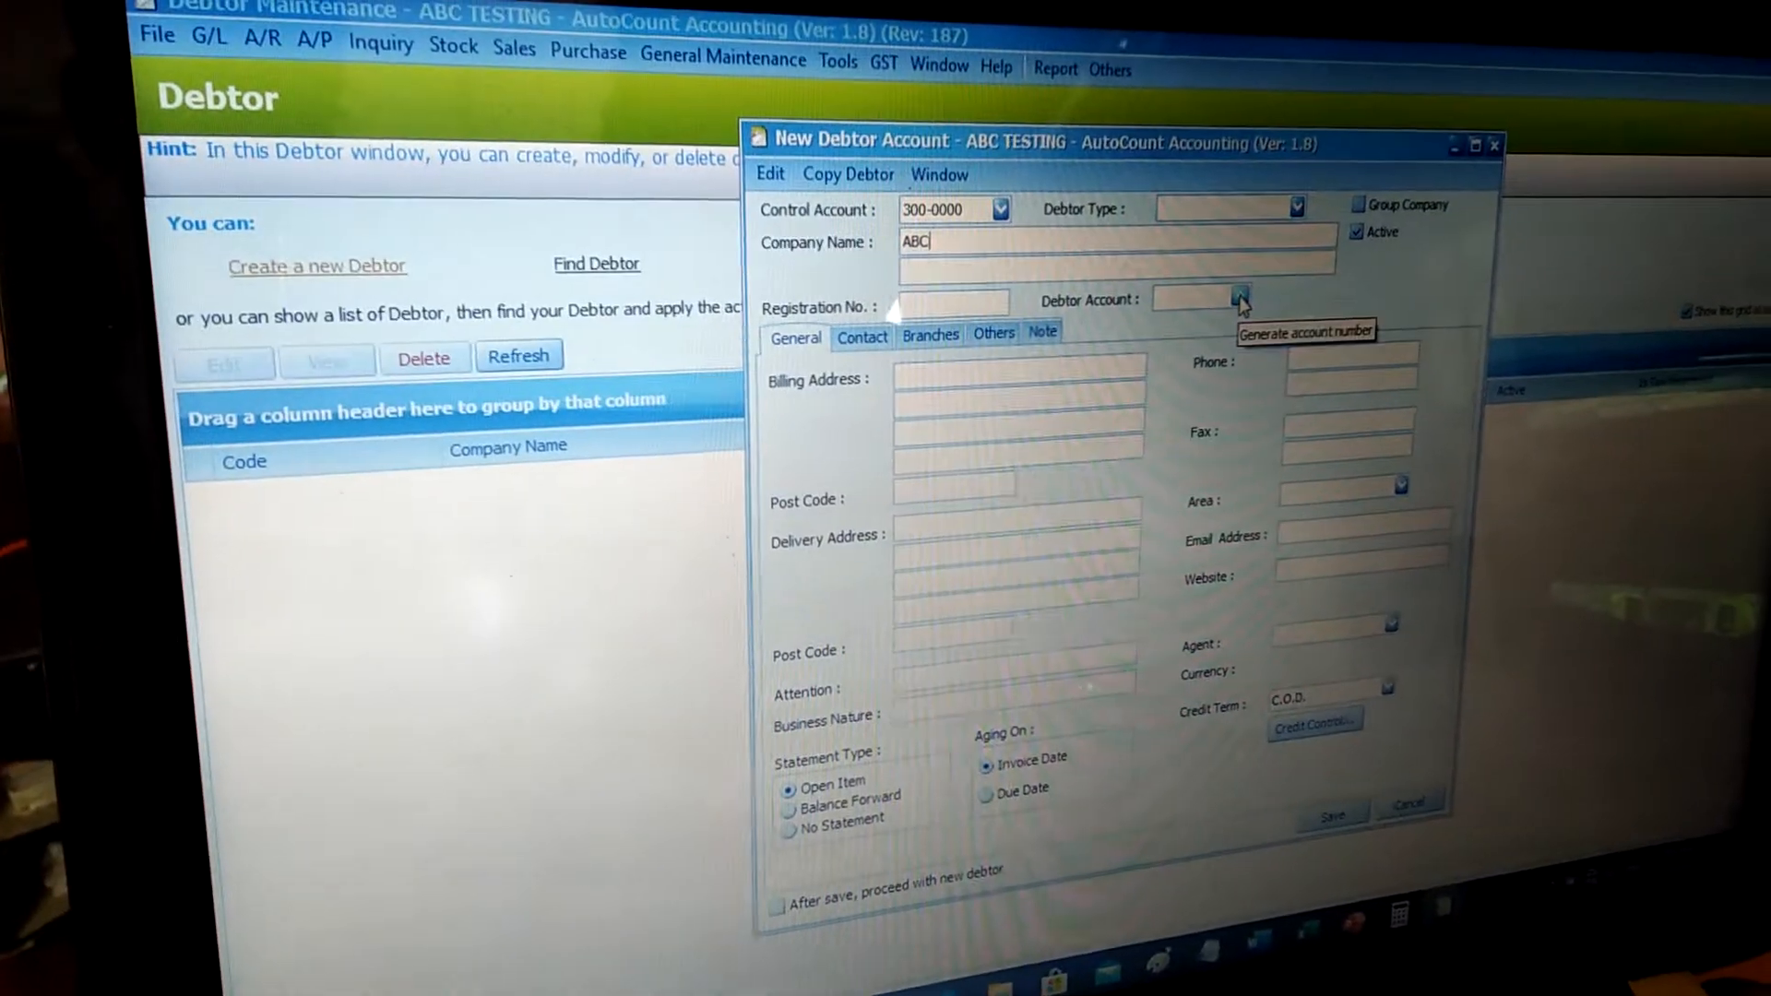
{"action": "left_click", "coordinate": [1239, 301]}
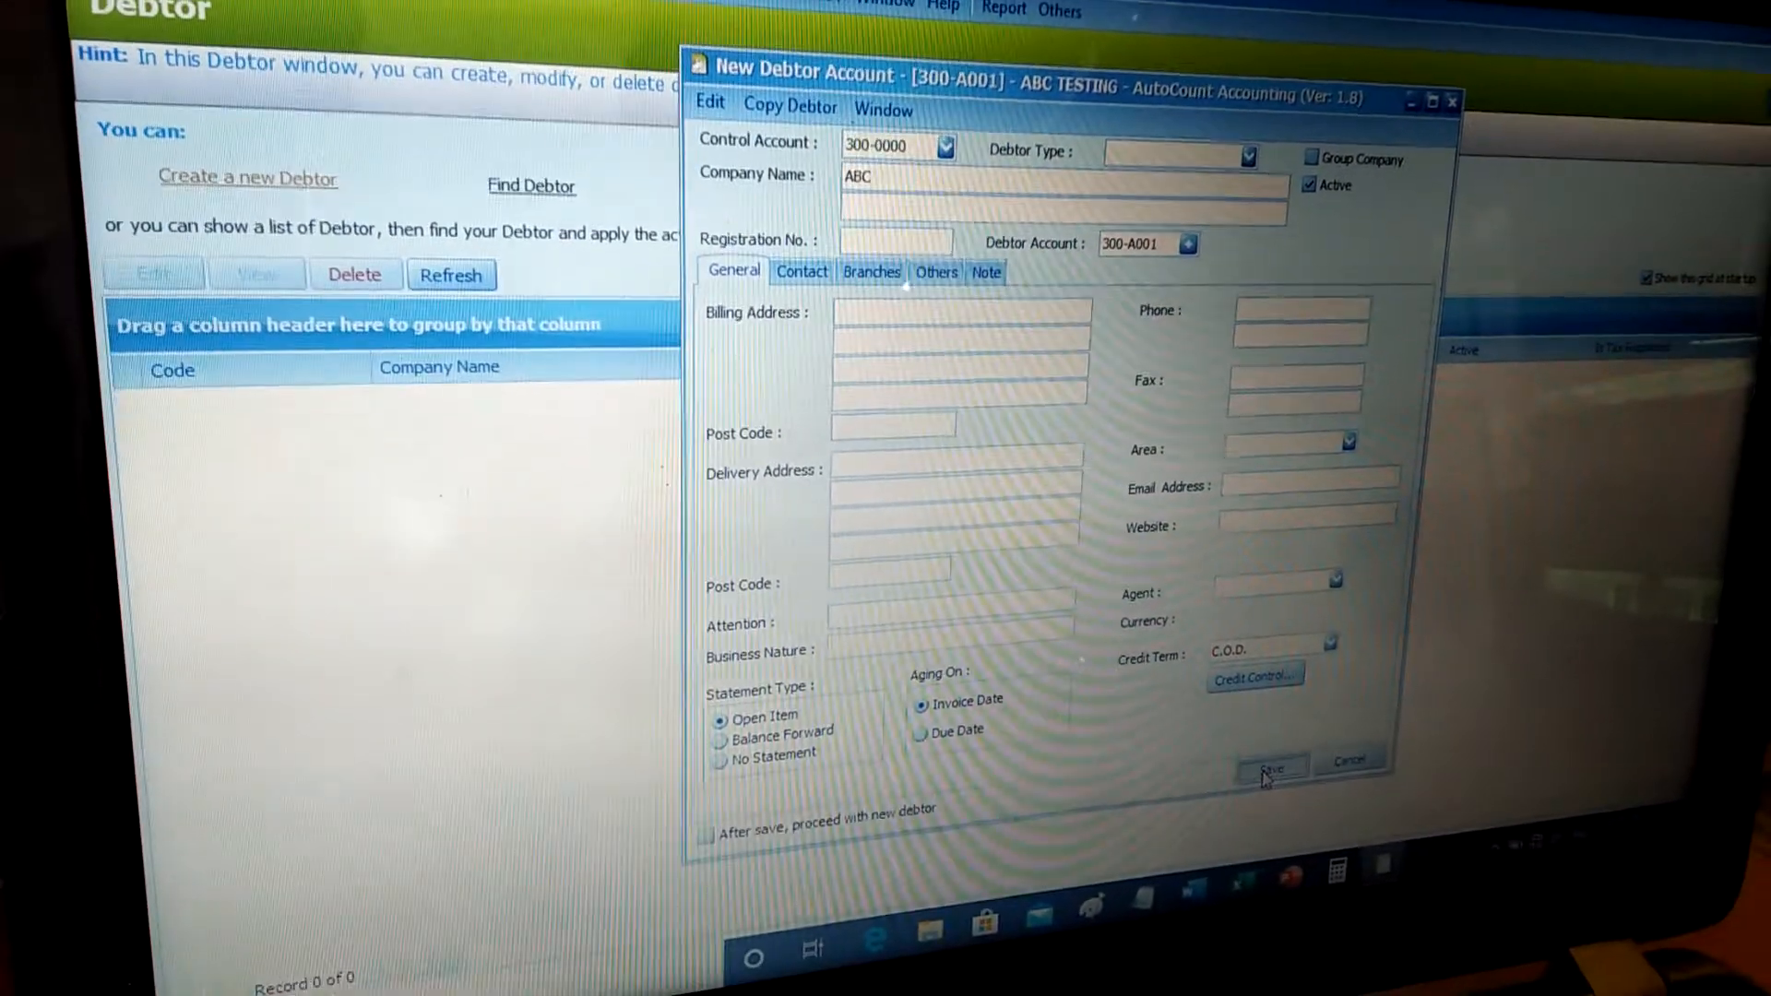
{"action": "left_click", "coordinate": [1270, 761]}
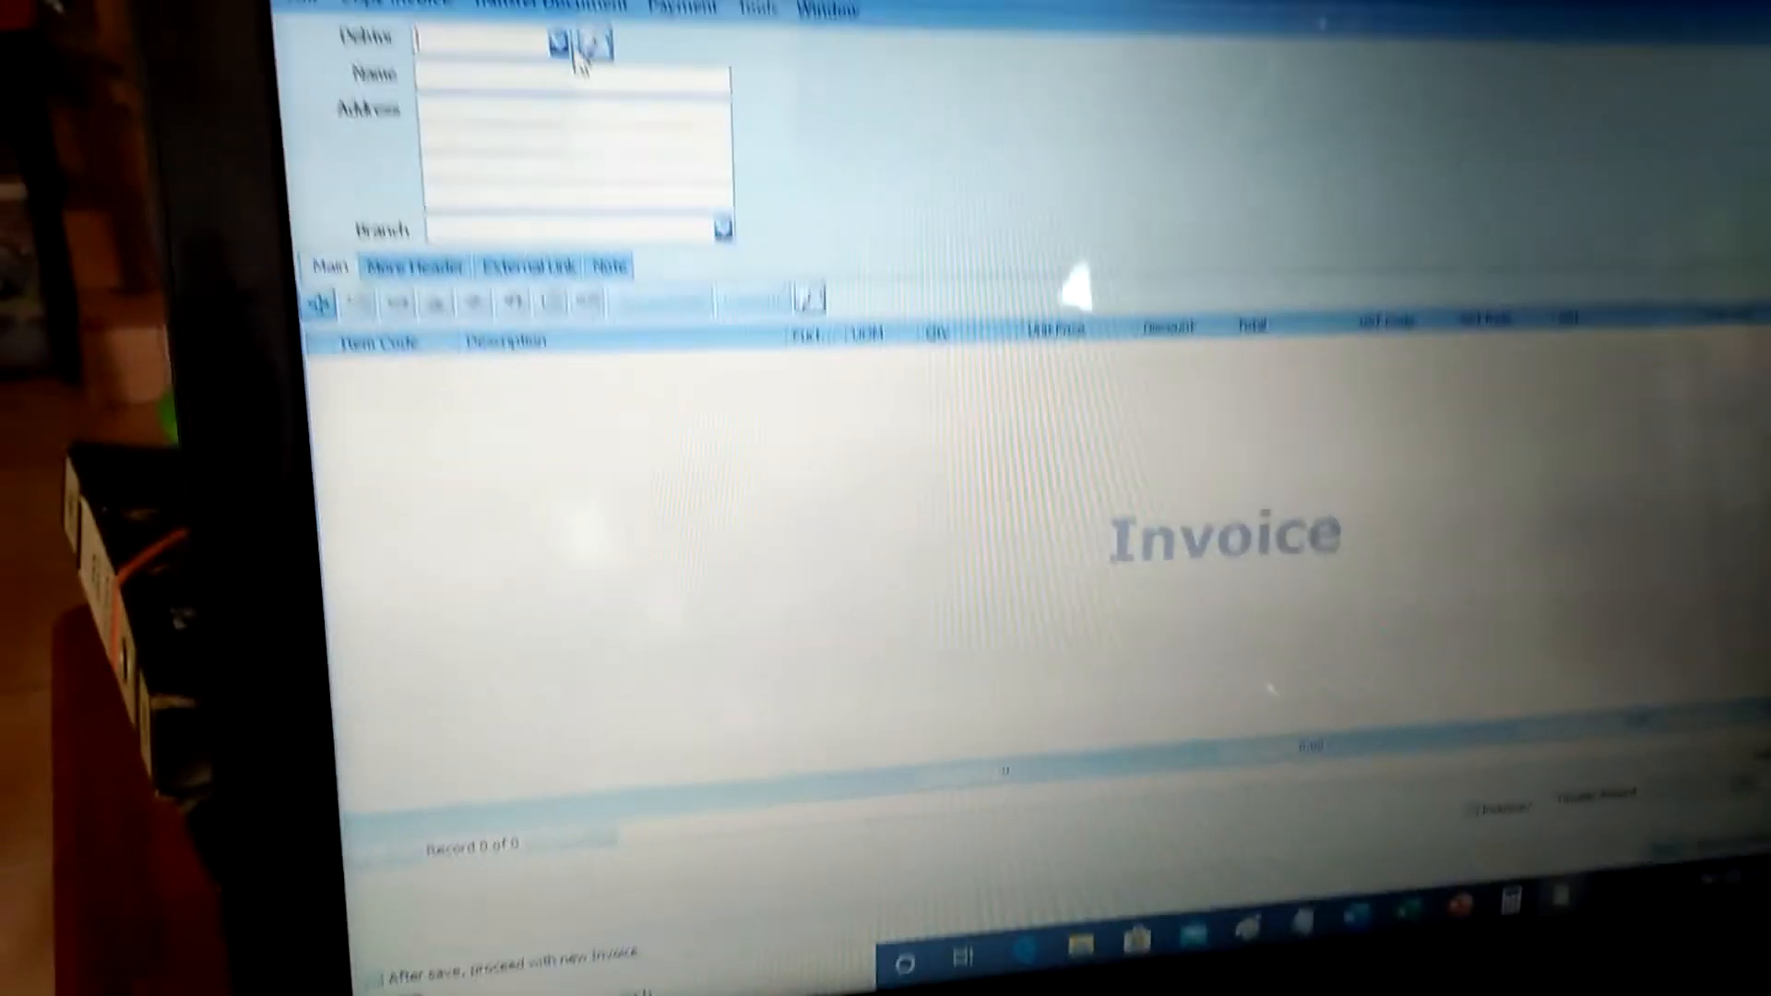
Step: Bill the invoice to debtor 300-A001 ABC and enter item description TESTING
{"action": "left_click", "coordinate": [574, 130]}
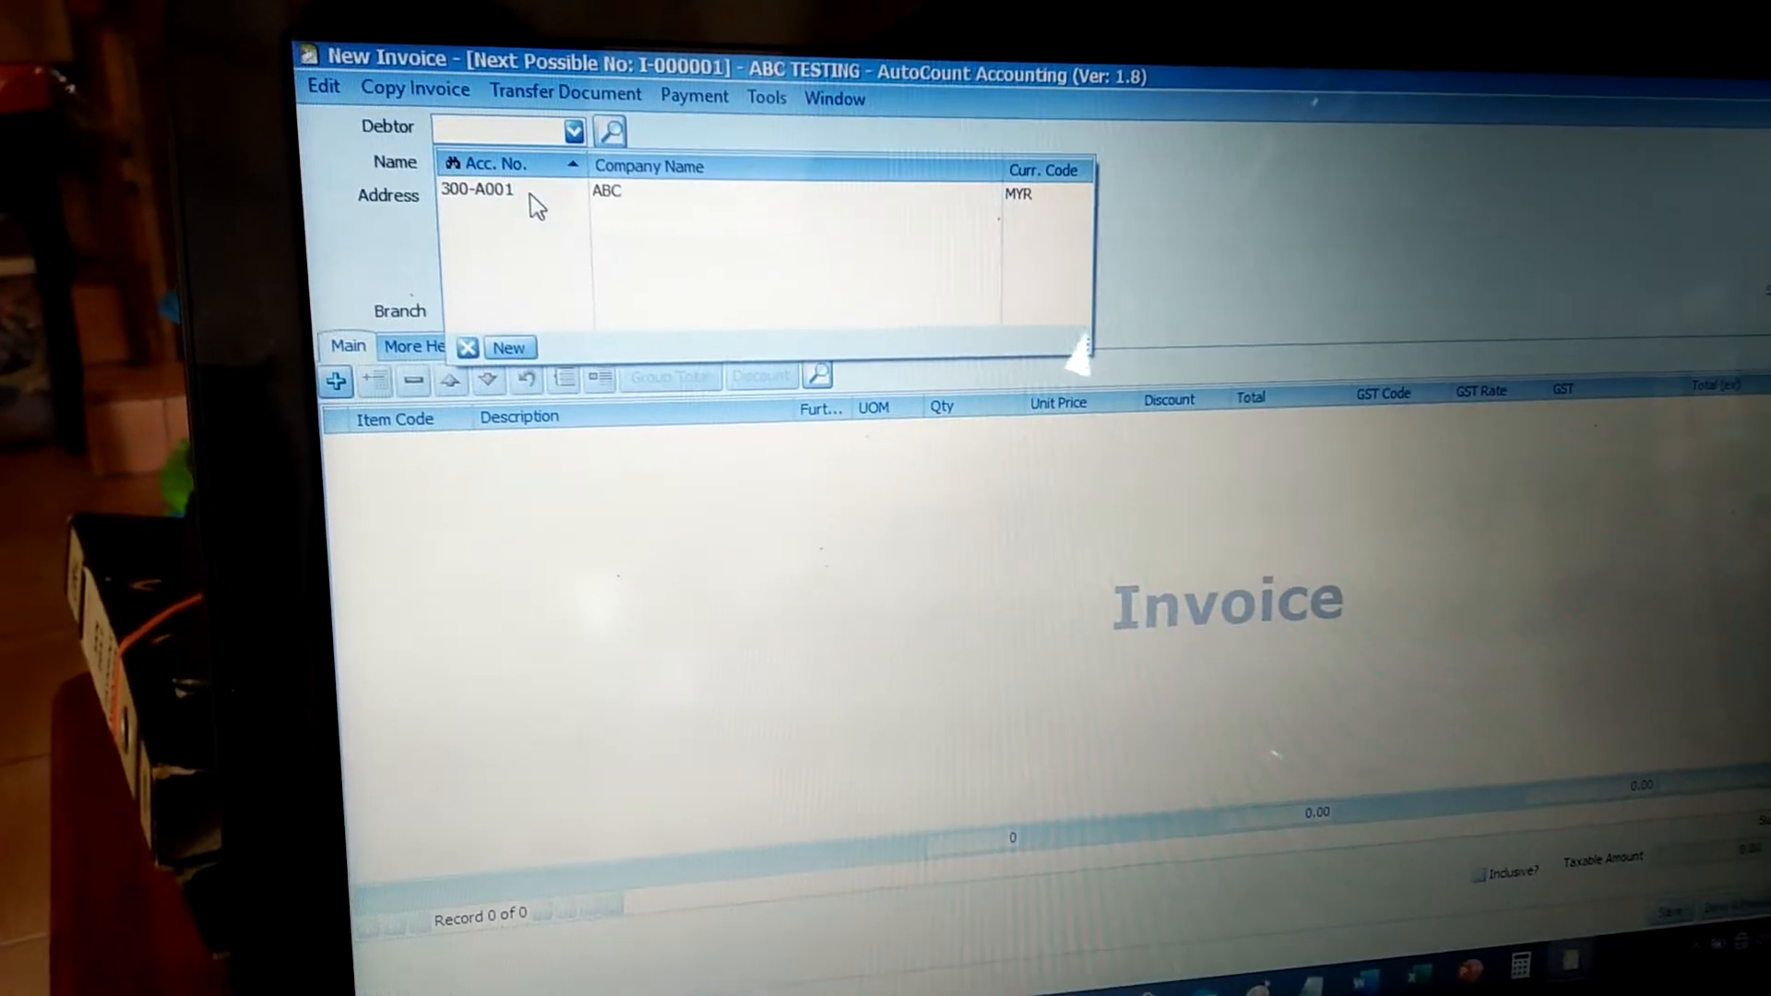
{"action": "left_click", "coordinate": [477, 188]}
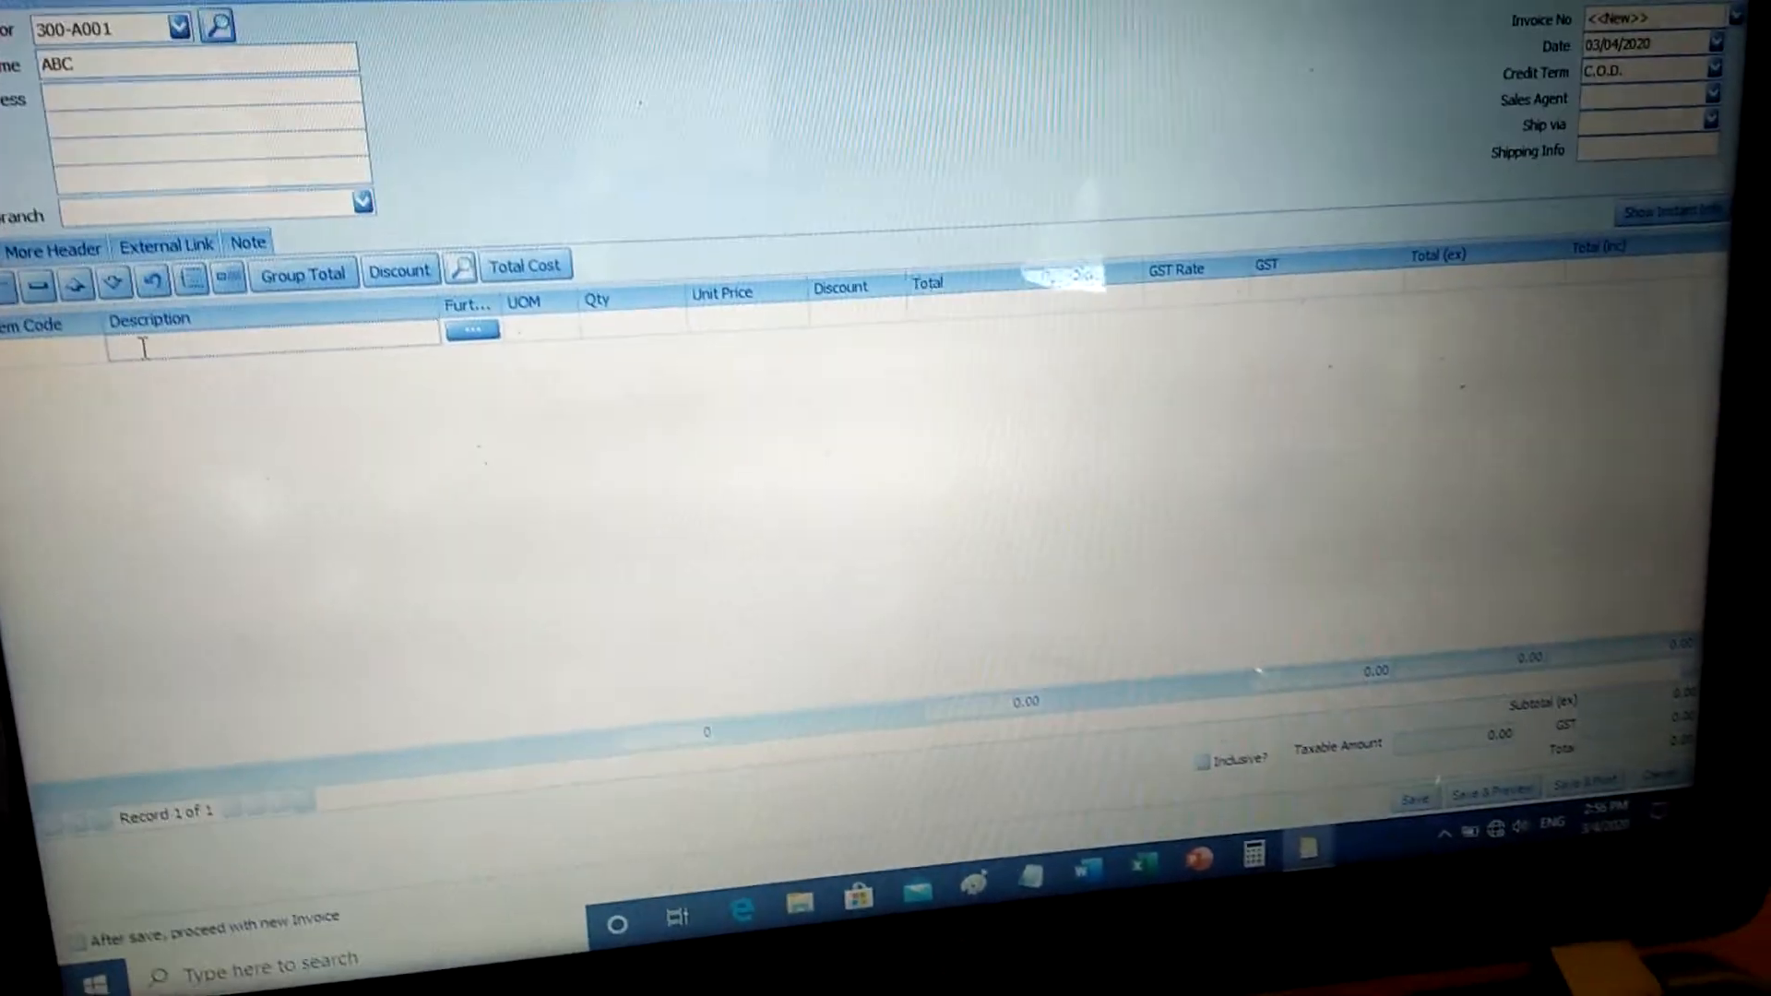
{"action": "type", "text": "TESTING"}
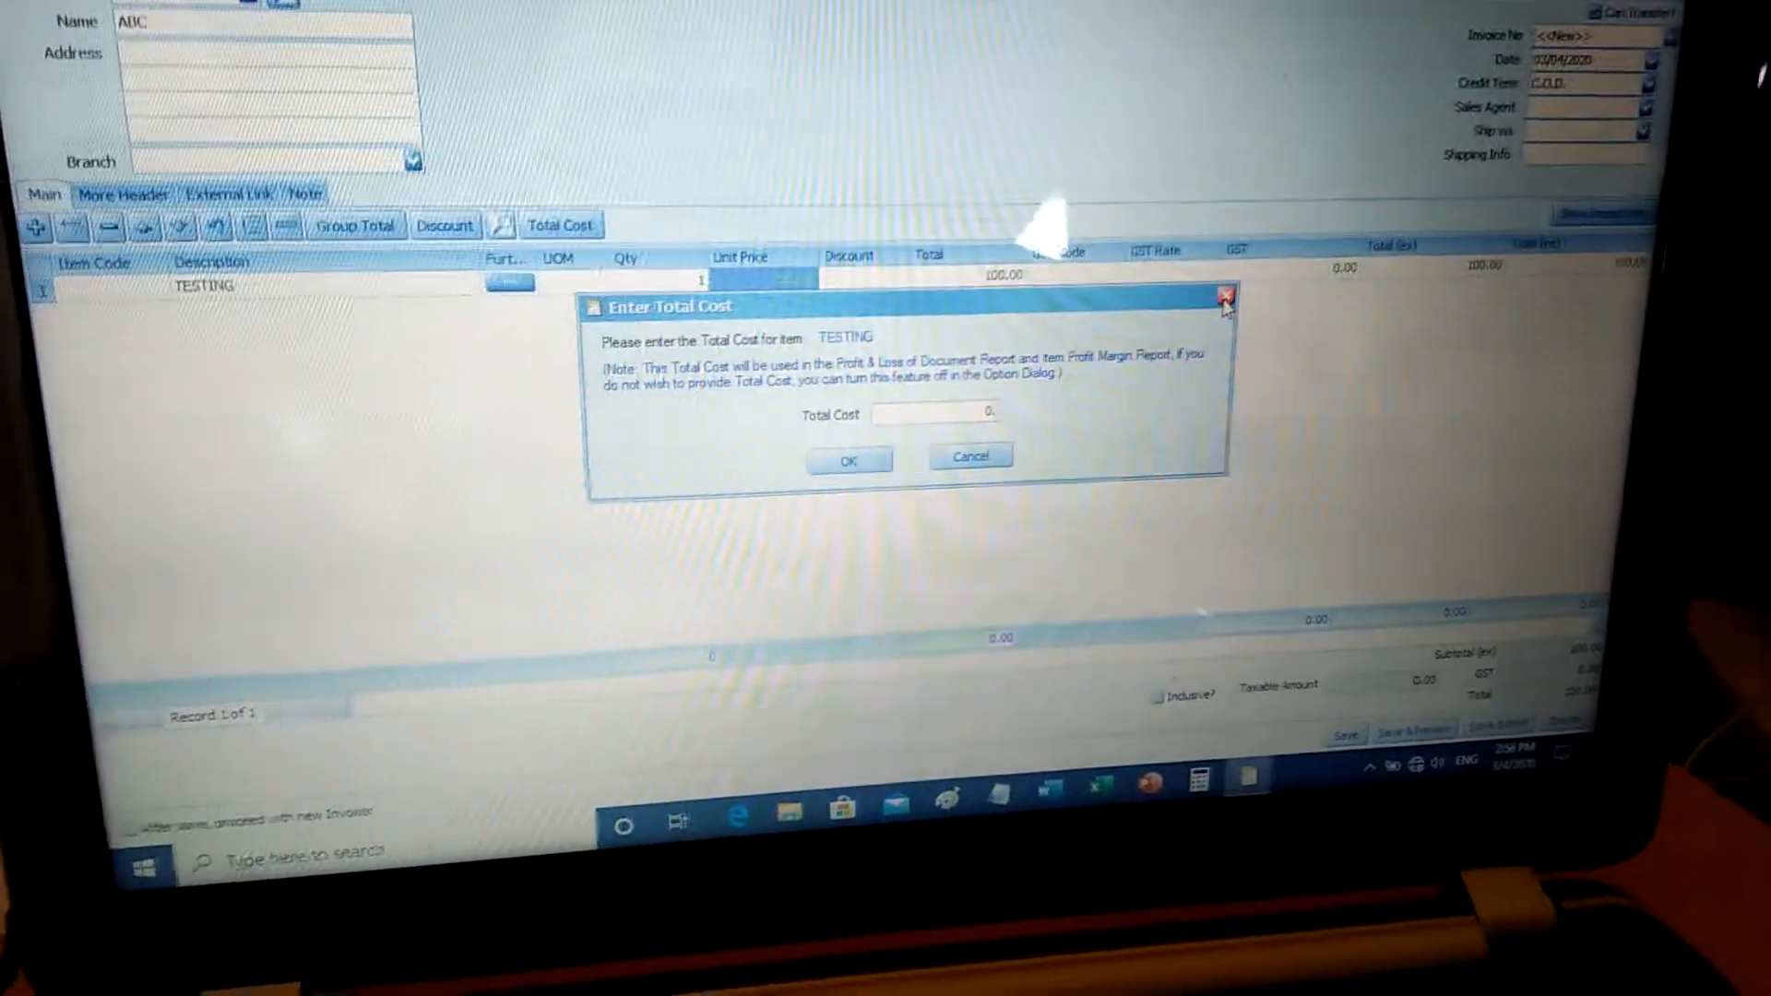
Step: Dismiss the total cost prompt so the invoice saves as I-000001 for previewing
{"action": "left_click", "coordinate": [849, 460]}
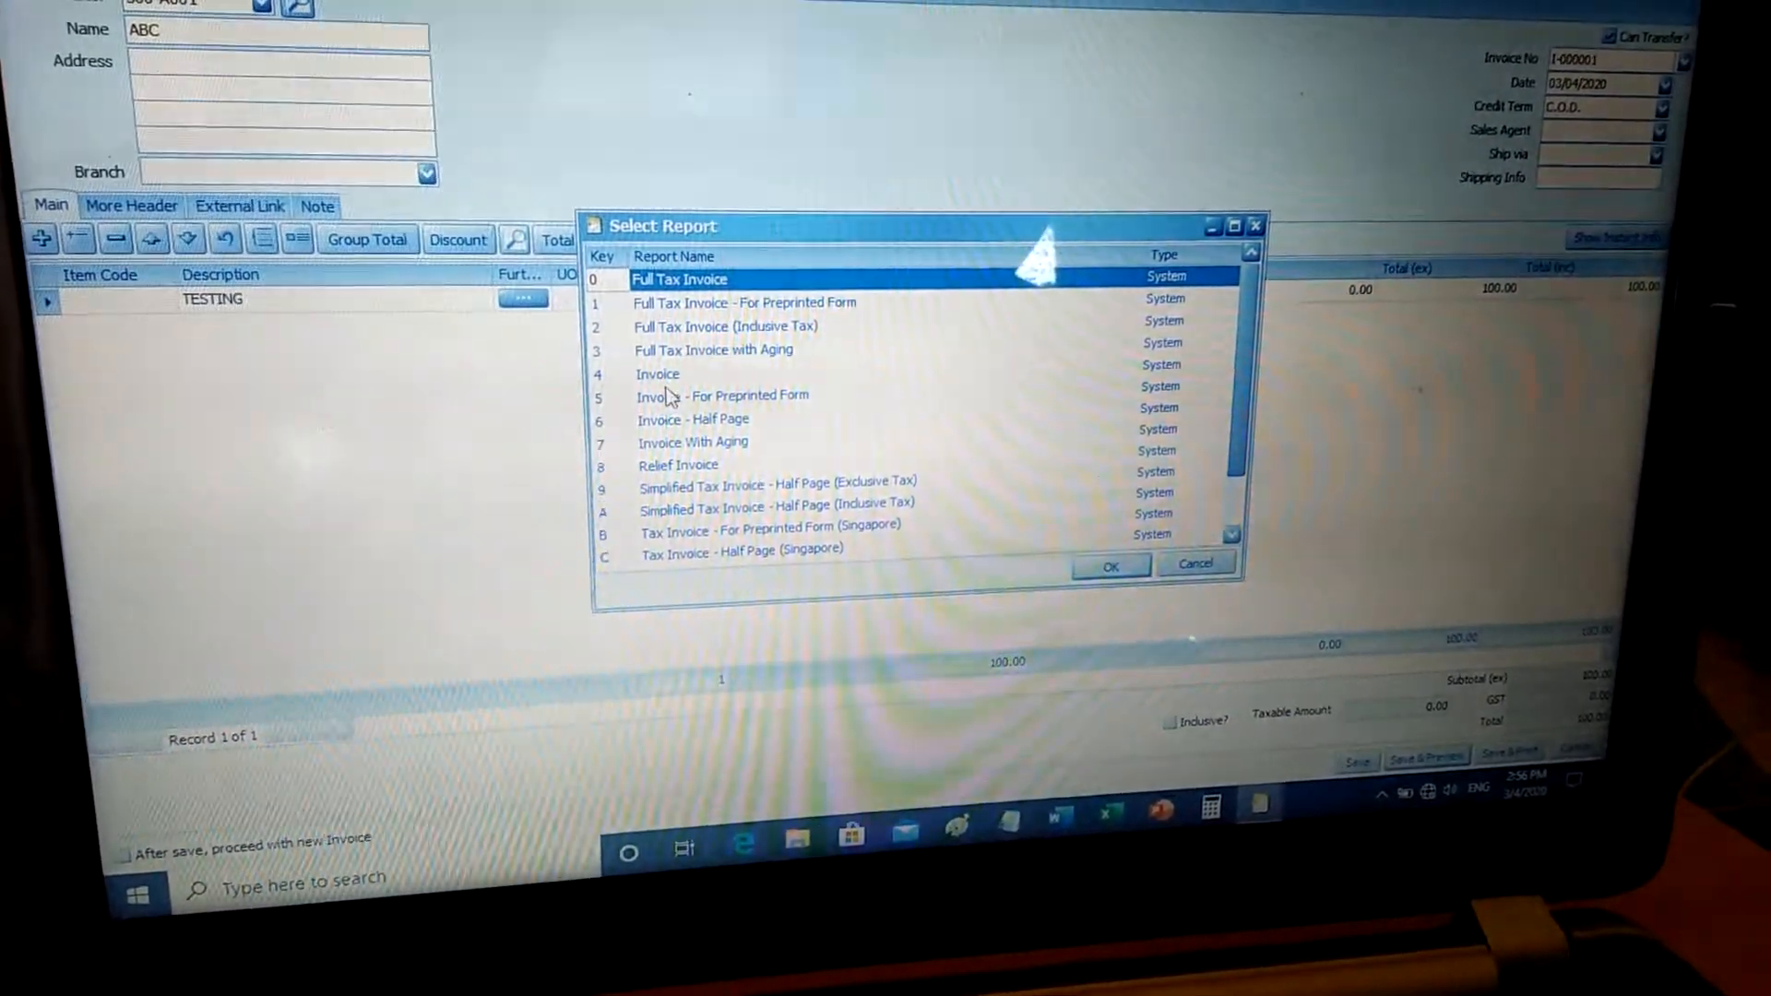
Step: Preview invoice I-000001 using the plain Invoice report layout
{"action": "left_click", "coordinate": [658, 374]}
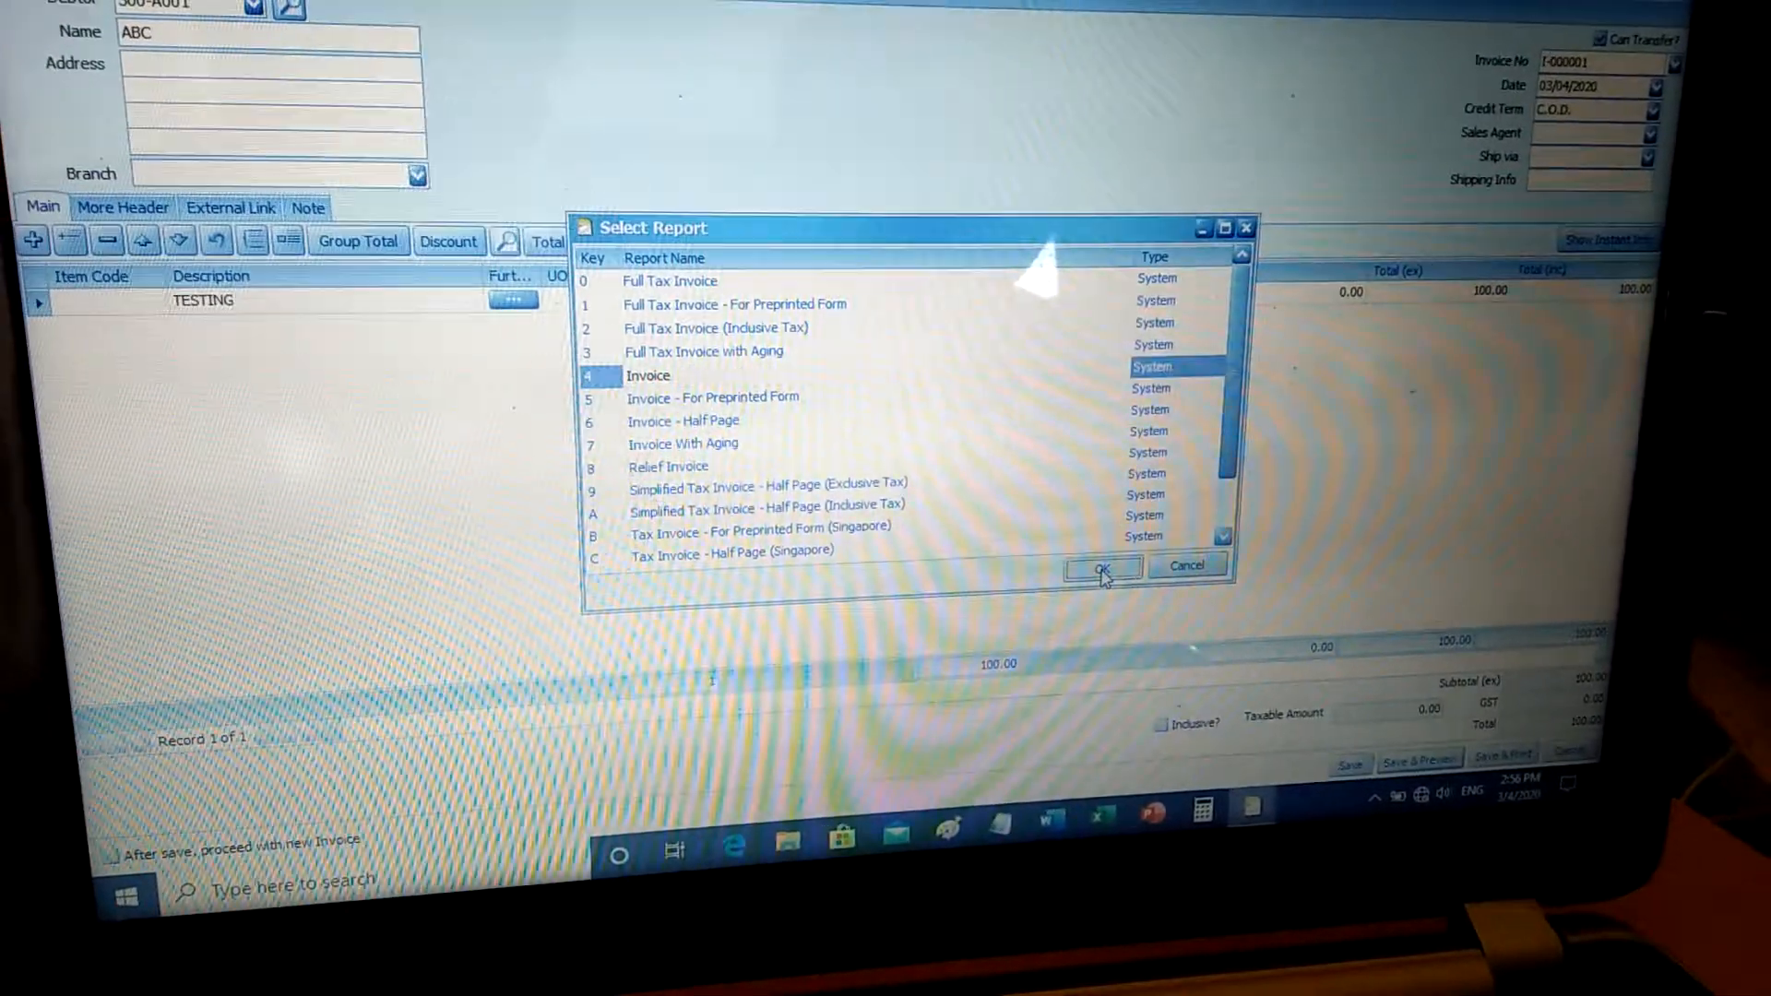
{"action": "left_click", "coordinate": [1102, 566]}
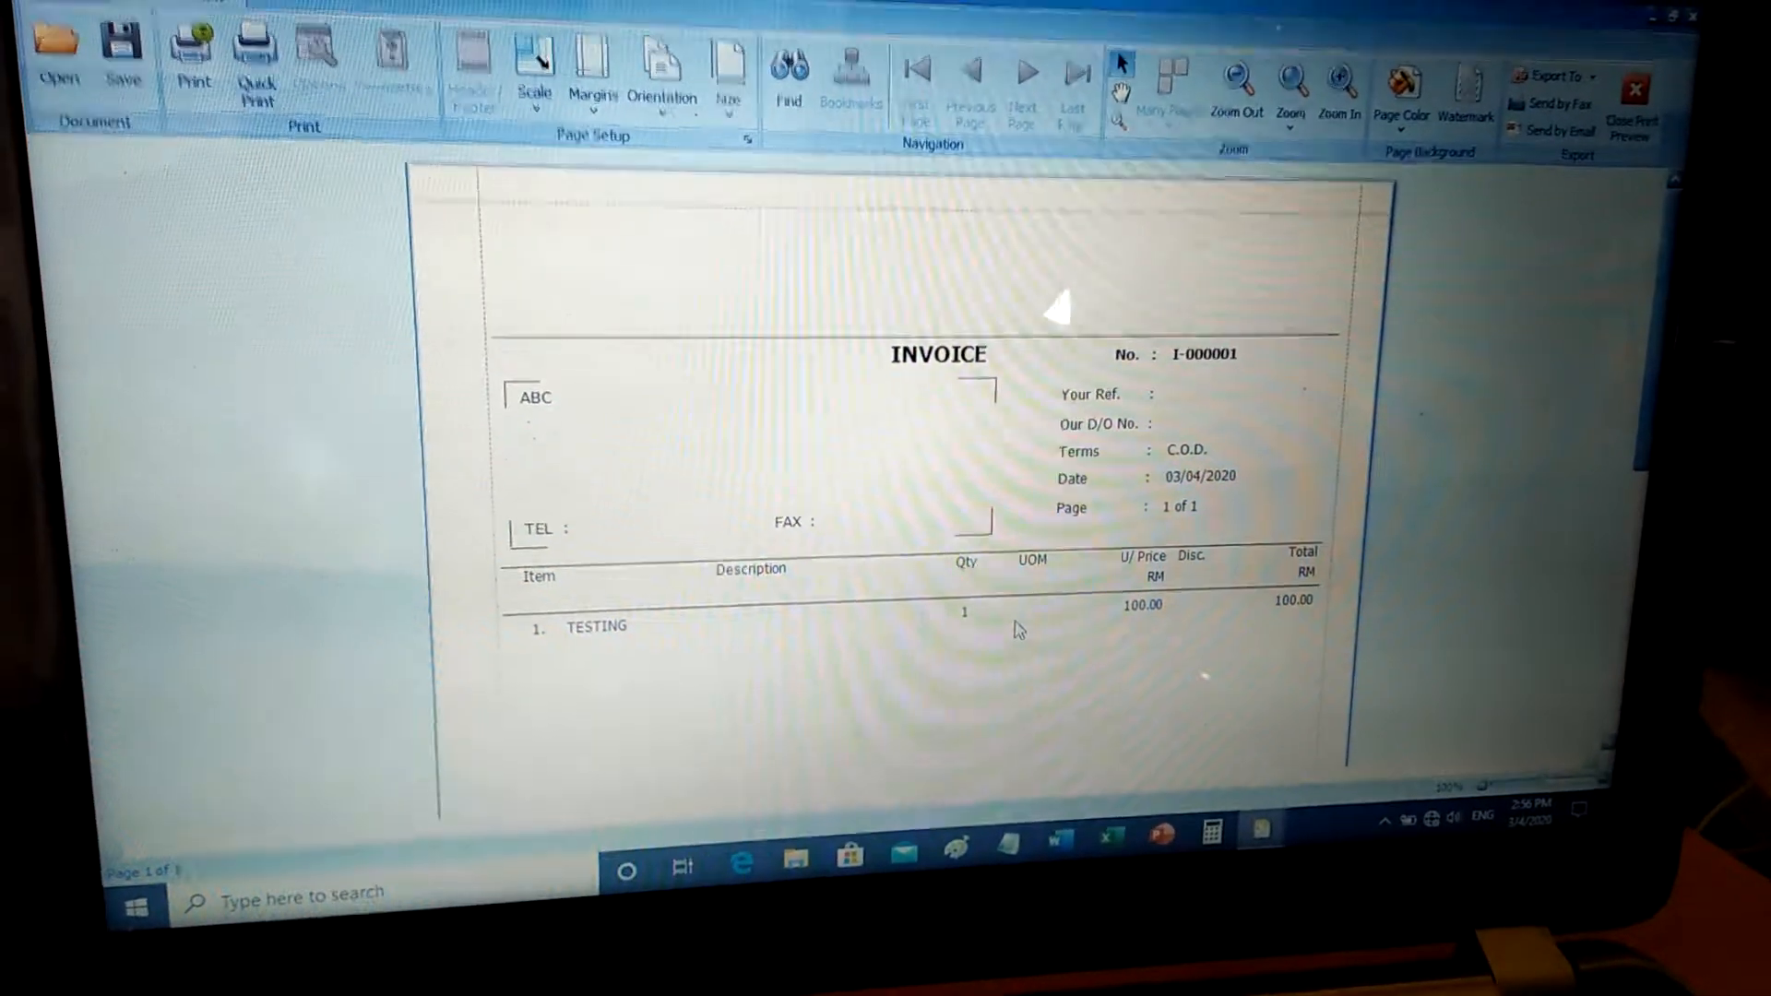
Step: Review the preview down to the 100.00 total, then close it
{"action": "scroll", "scroll_direction": "down", "scroll_amount": 3}
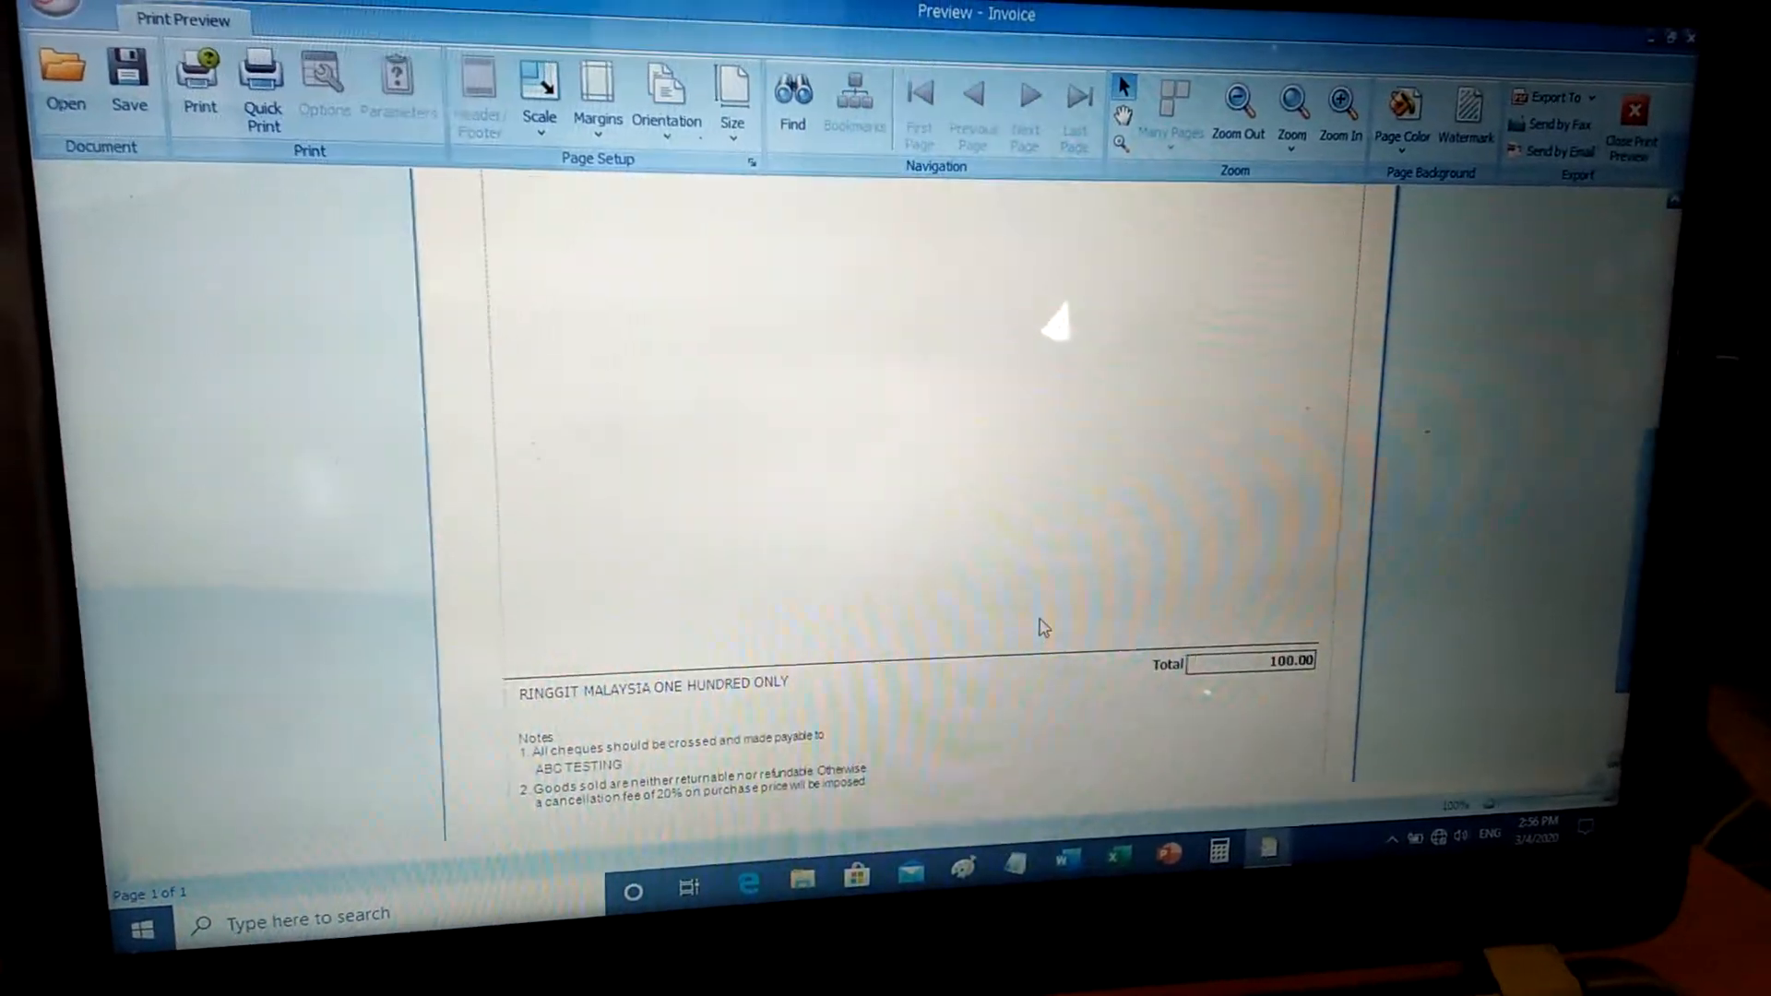
{"action": "scroll", "scroll_direction": "up", "scroll_amount": 3}
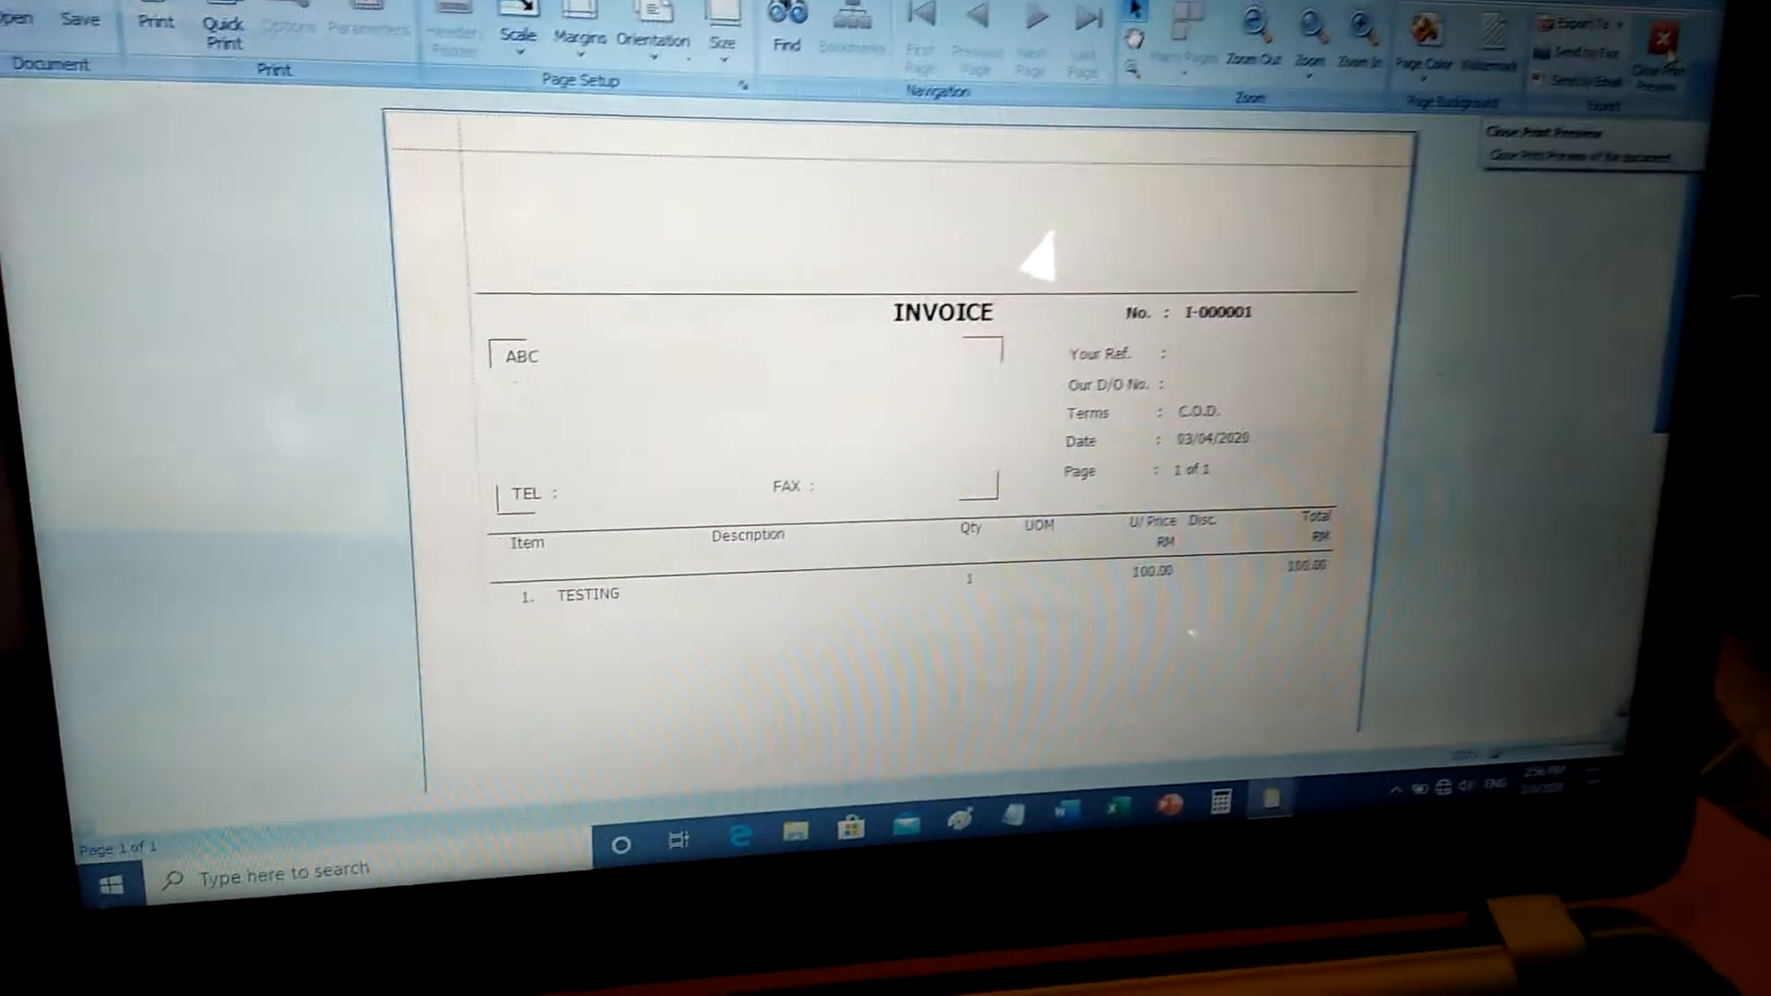
{"action": "left_click", "coordinate": [1540, 132]}
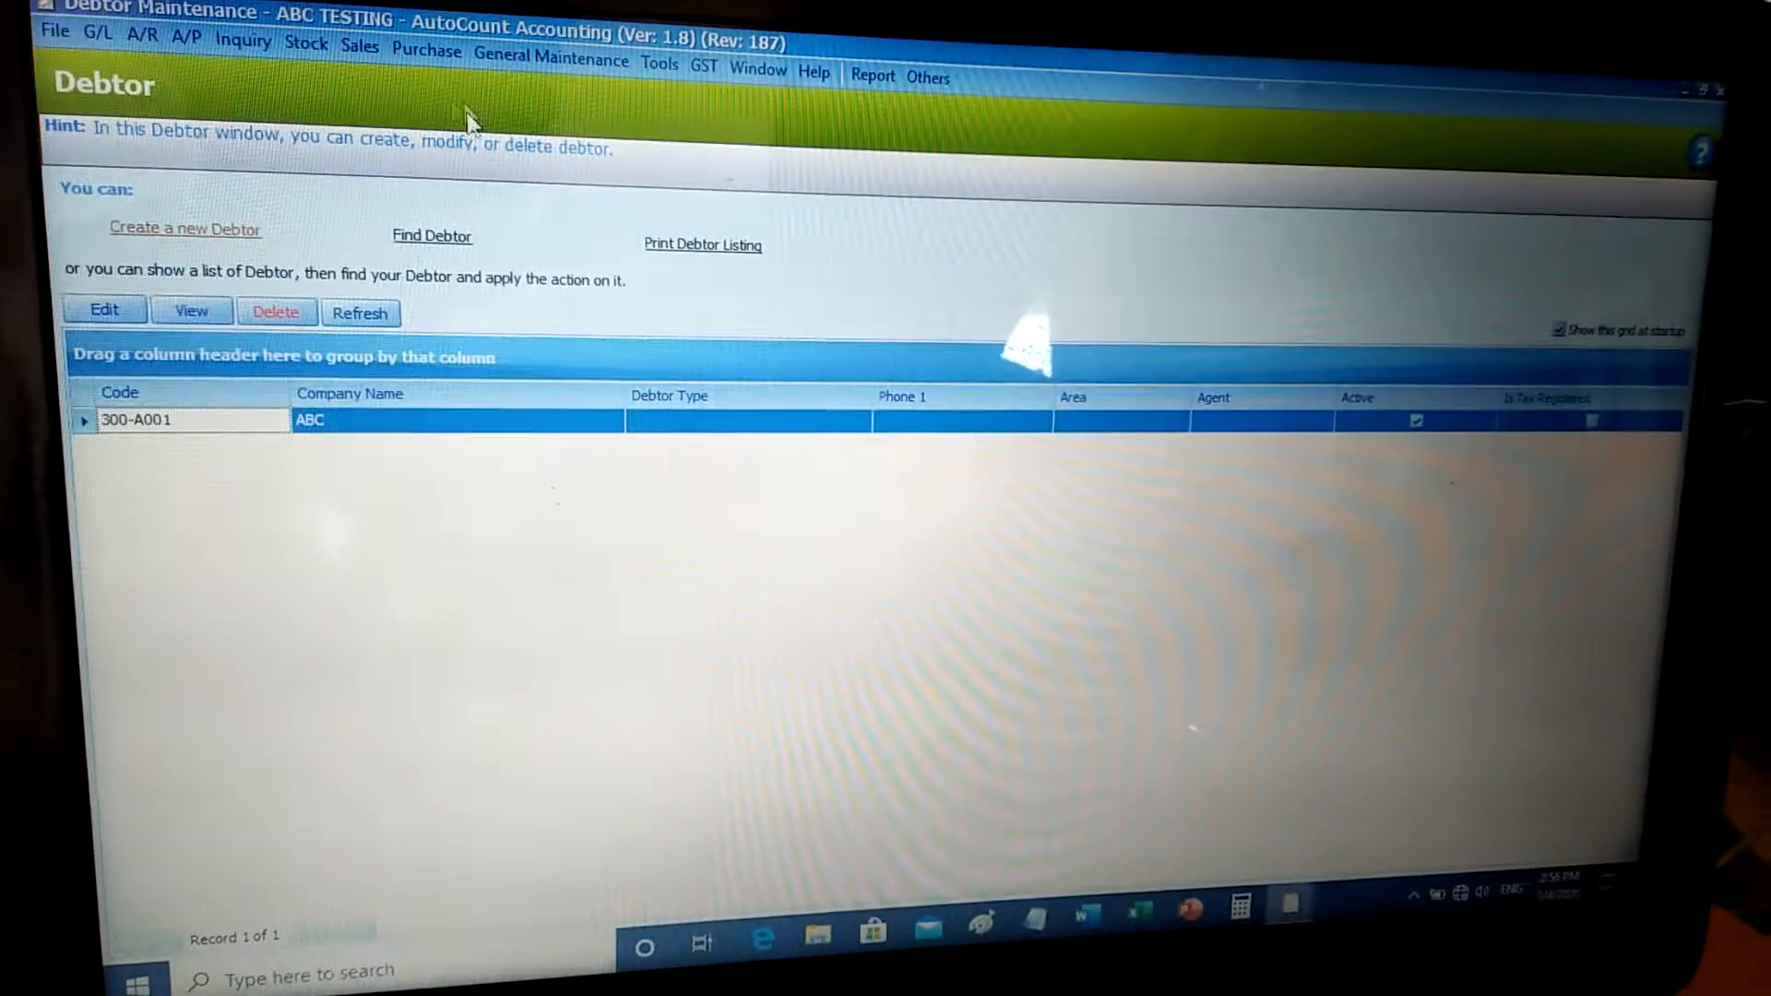
{"action": "left_click", "coordinate": [563, 59]}
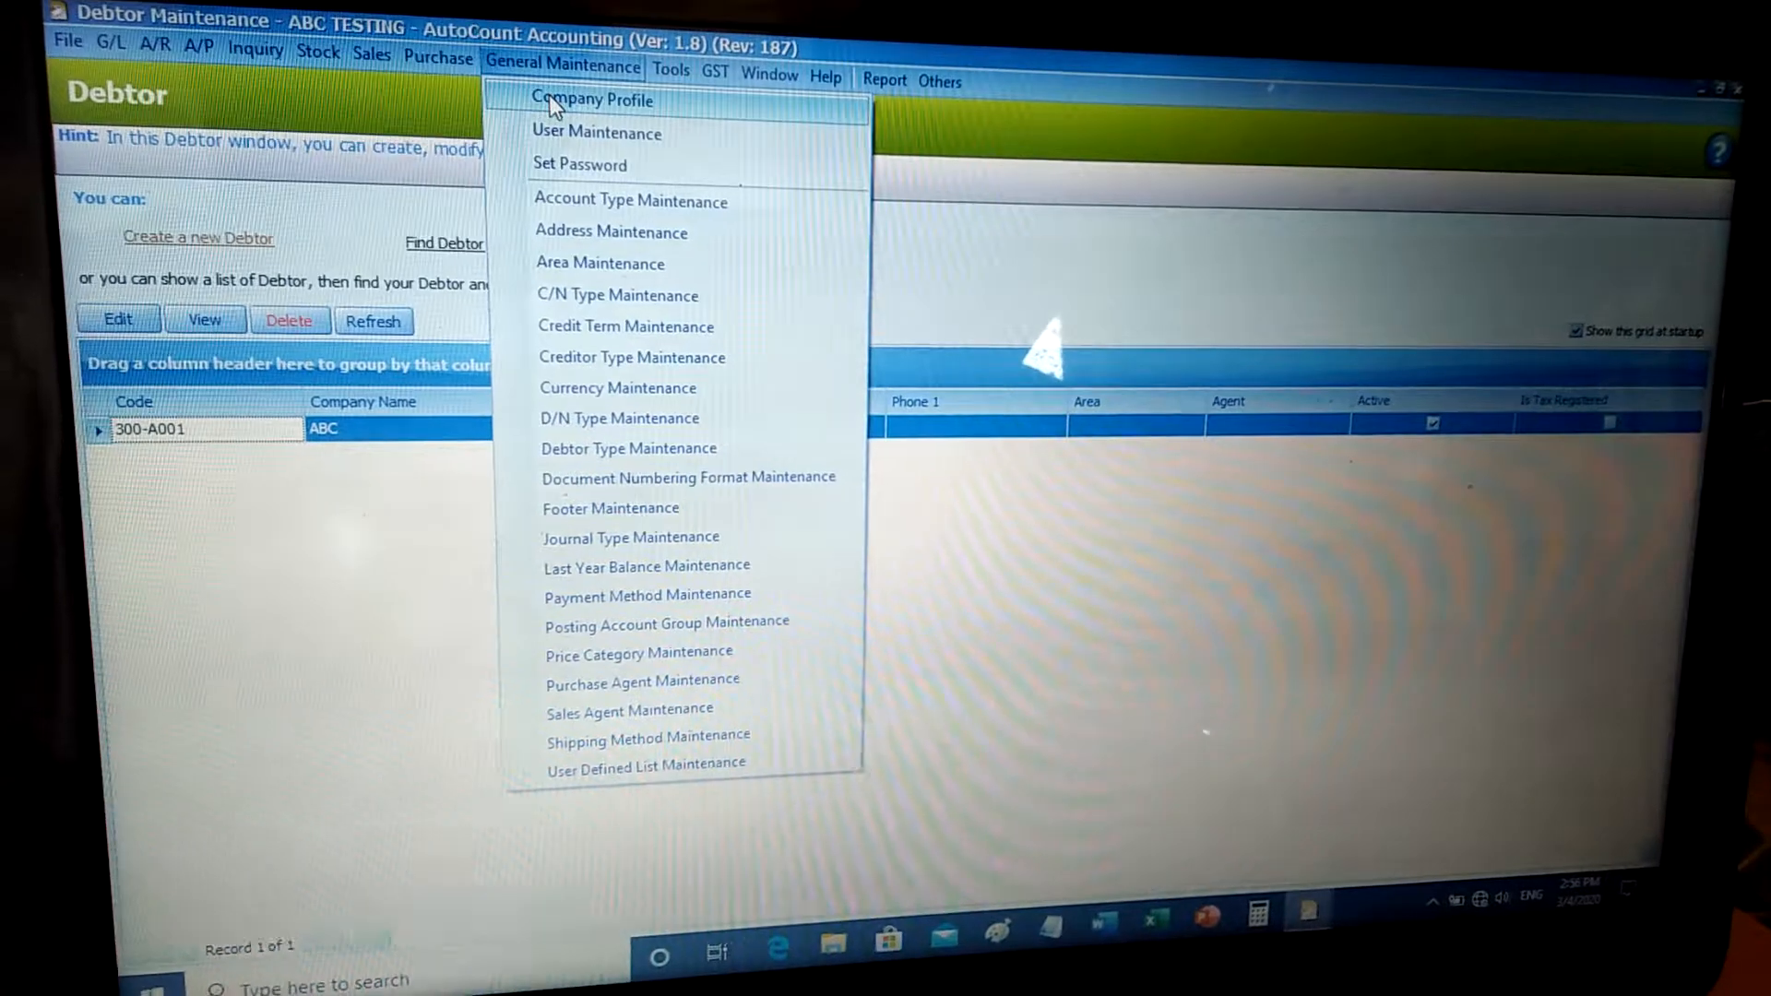
{"action": "left_click", "coordinate": [593, 100]}
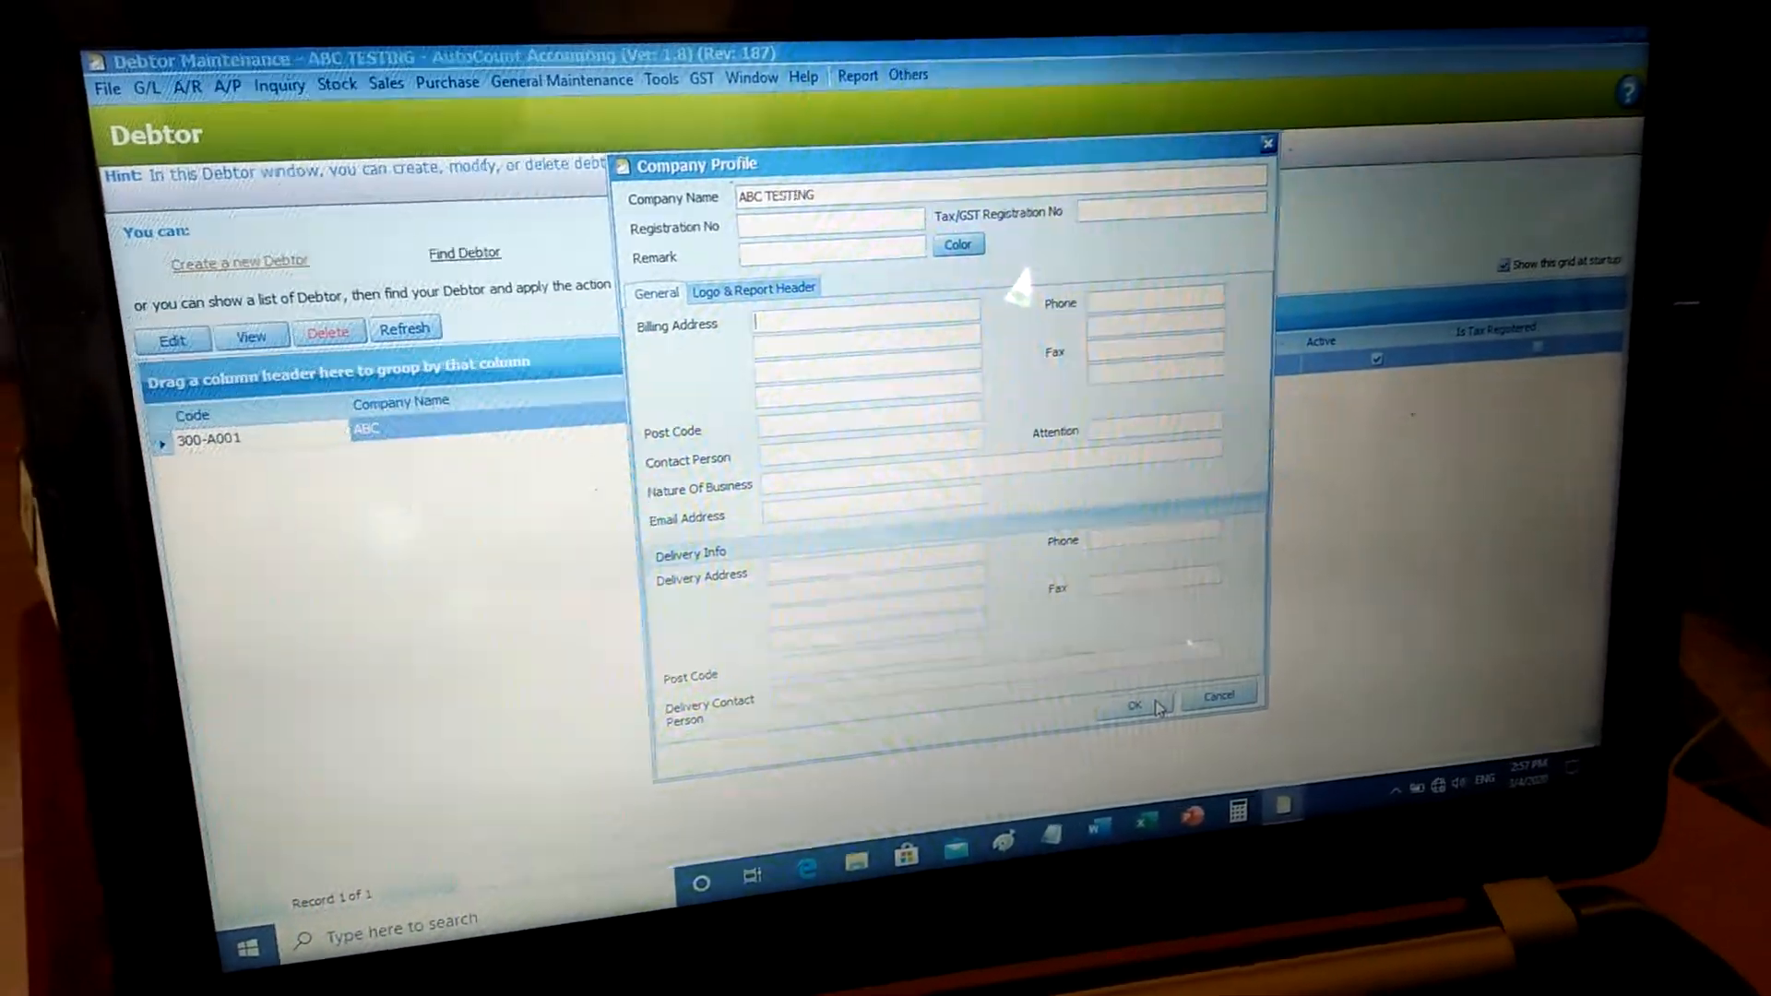
{"action": "left_click", "coordinate": [1136, 704]}
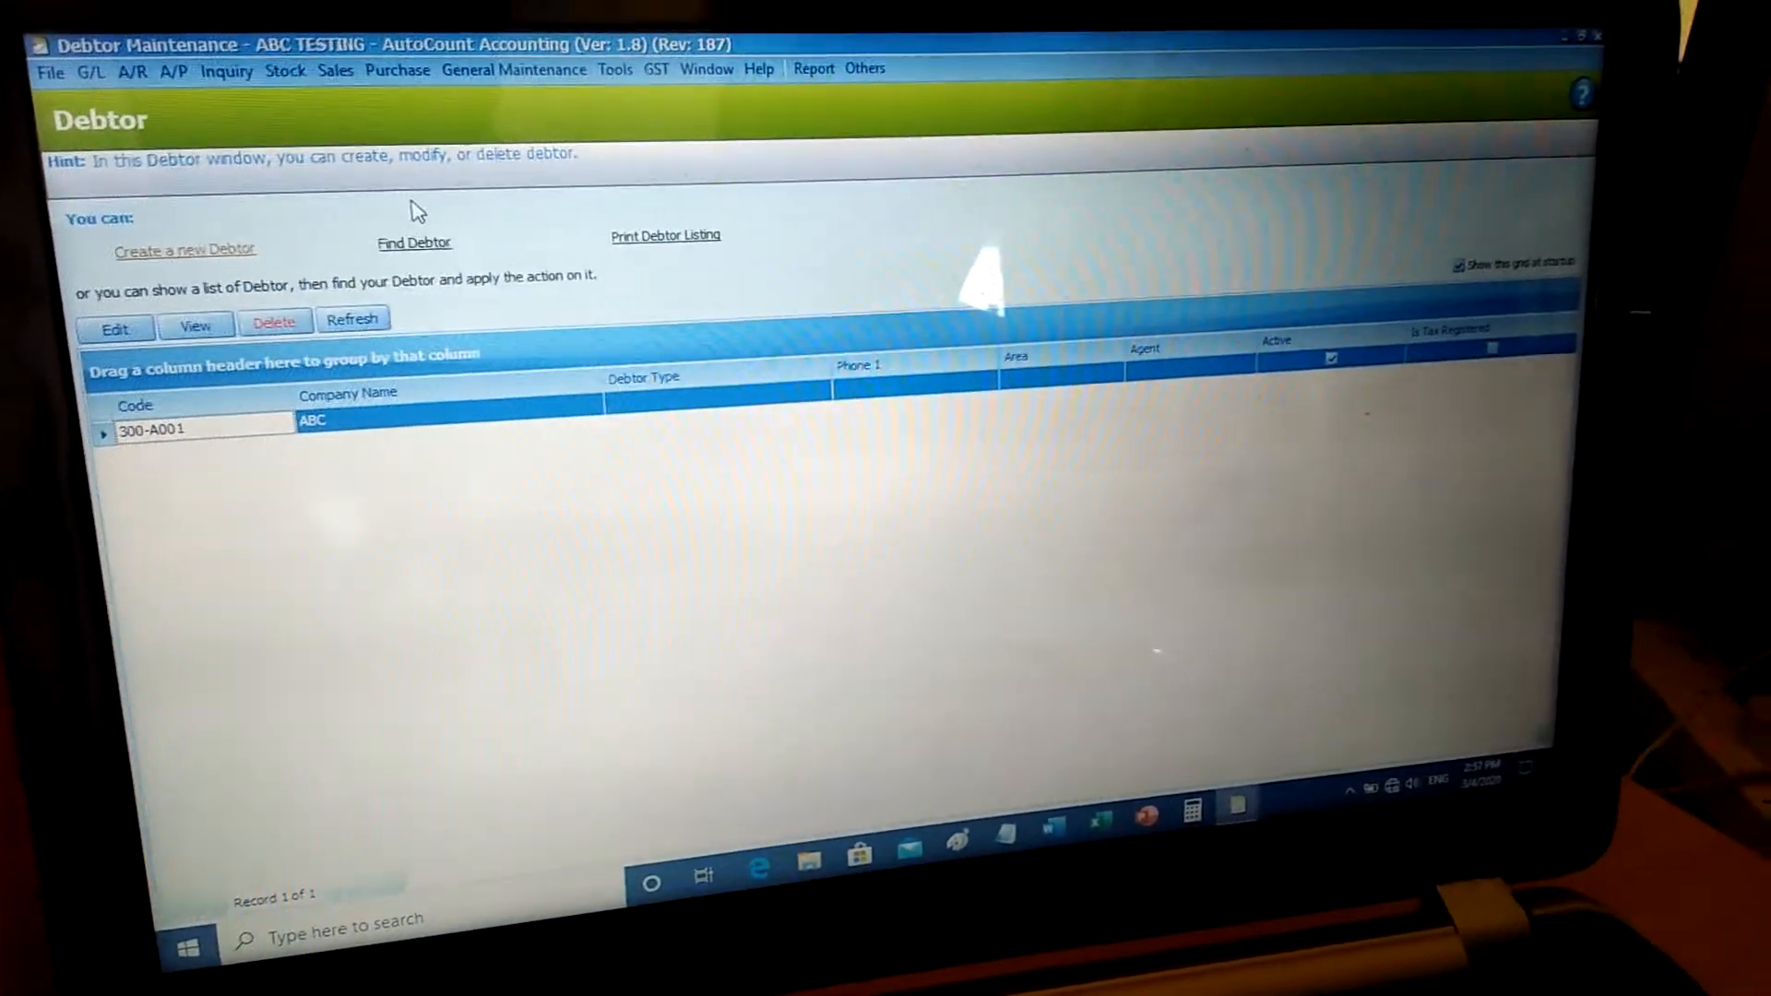